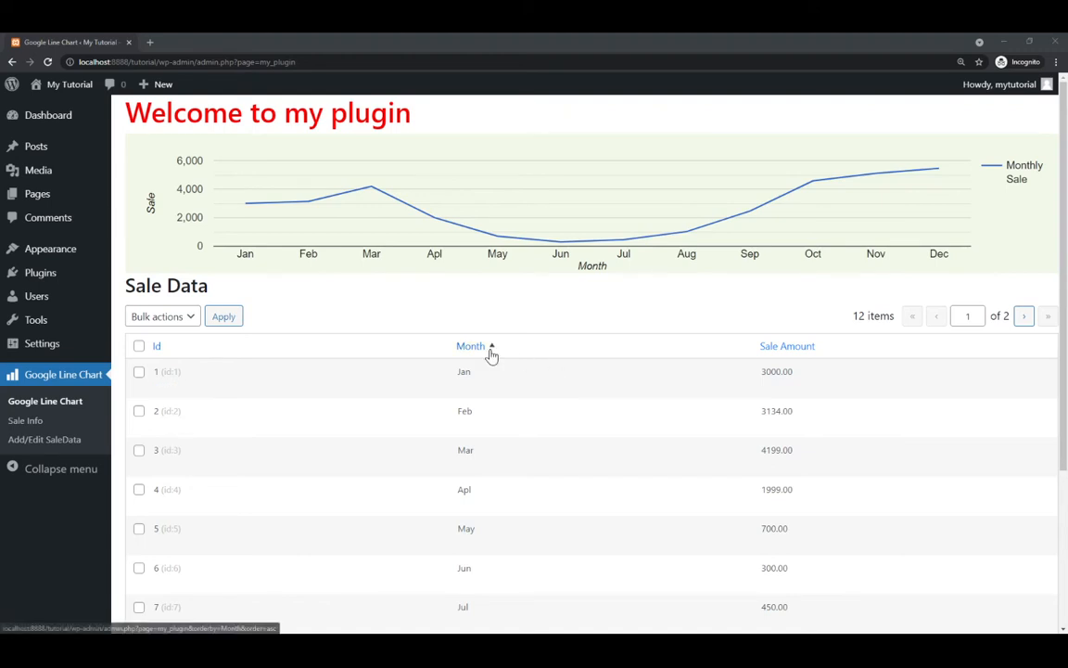
{"action": "mouse_move", "coordinate": [351, 317]}
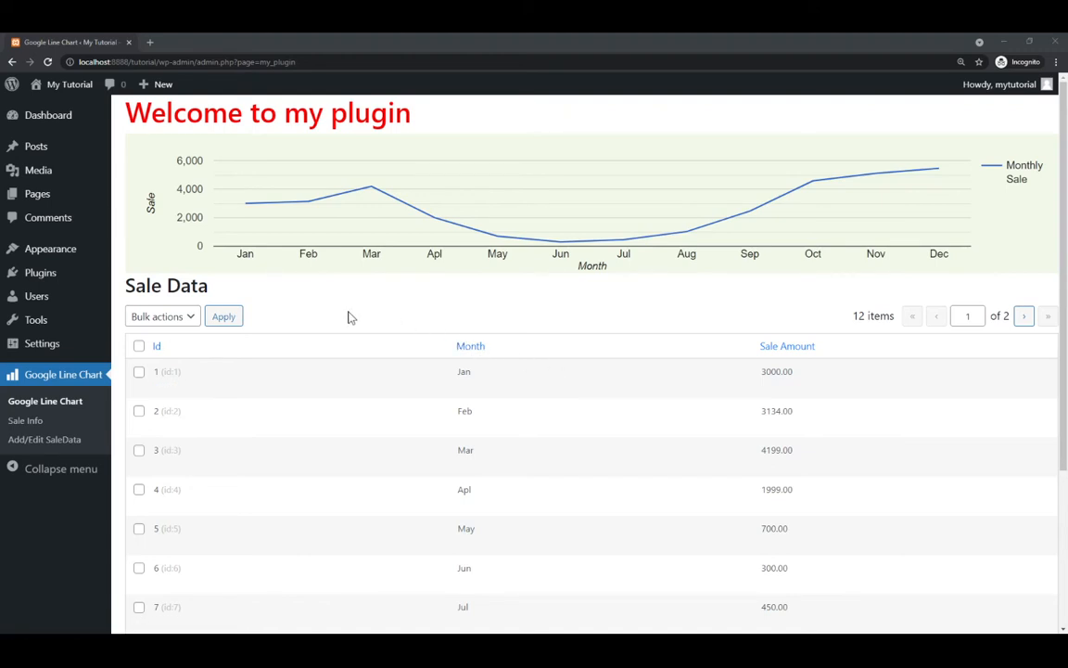
{"action": "mouse_move", "coordinate": [348, 289]}
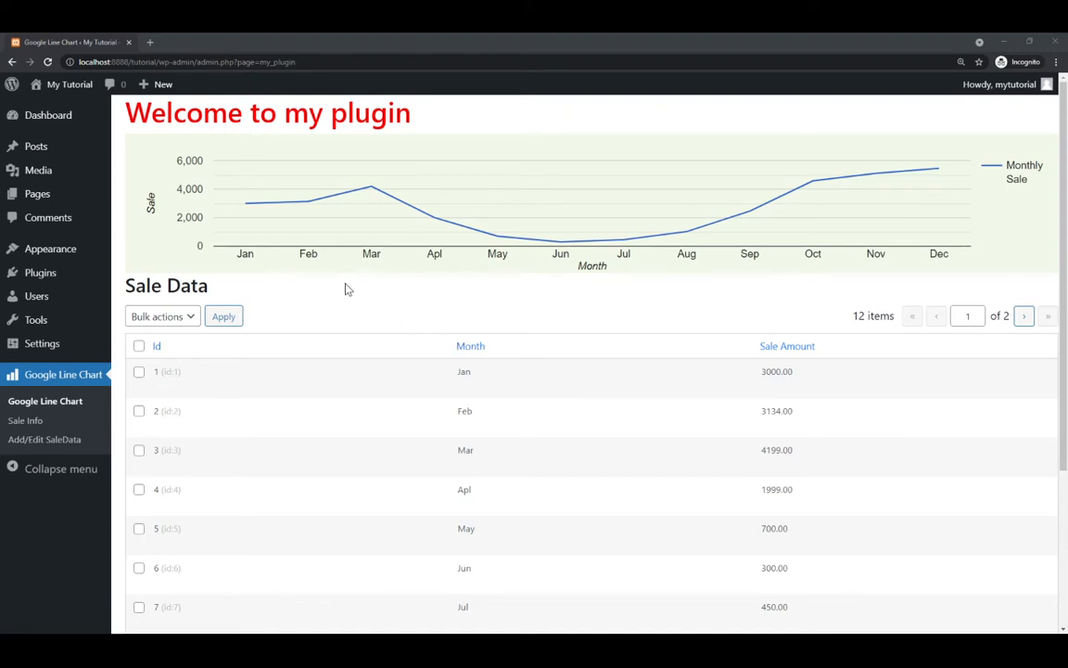
{"action": "mouse_move", "coordinate": [523, 234]}
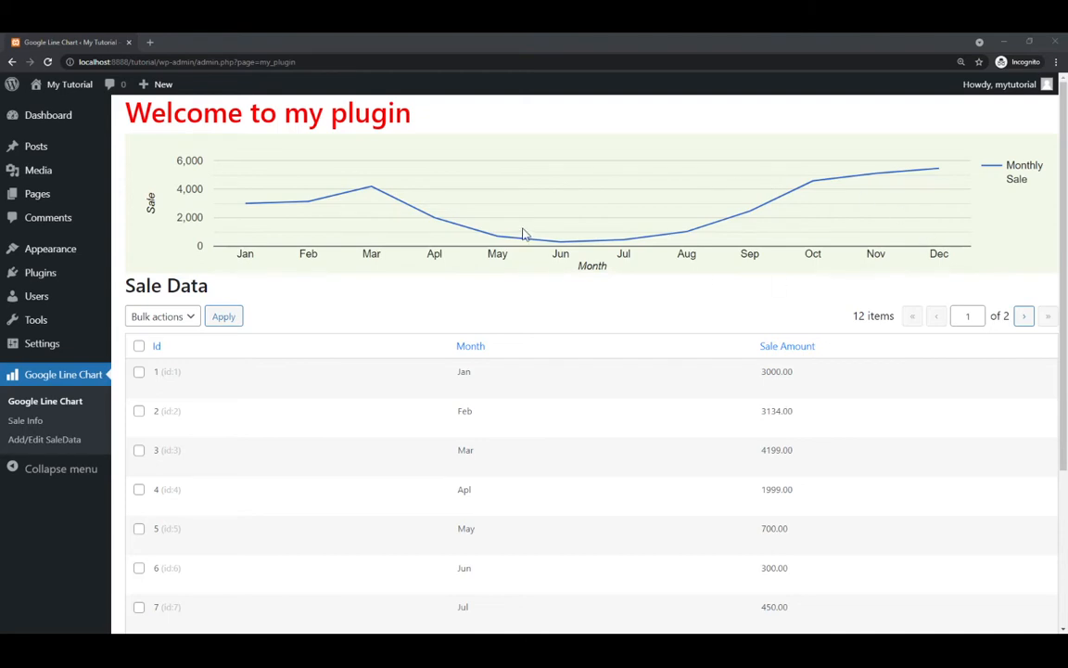
Add a sale record with month 'delete me immediately' and amount 1234, then return to the chart page.
{"action": "scroll", "scroll_direction": "down", "scroll_amount": 3}
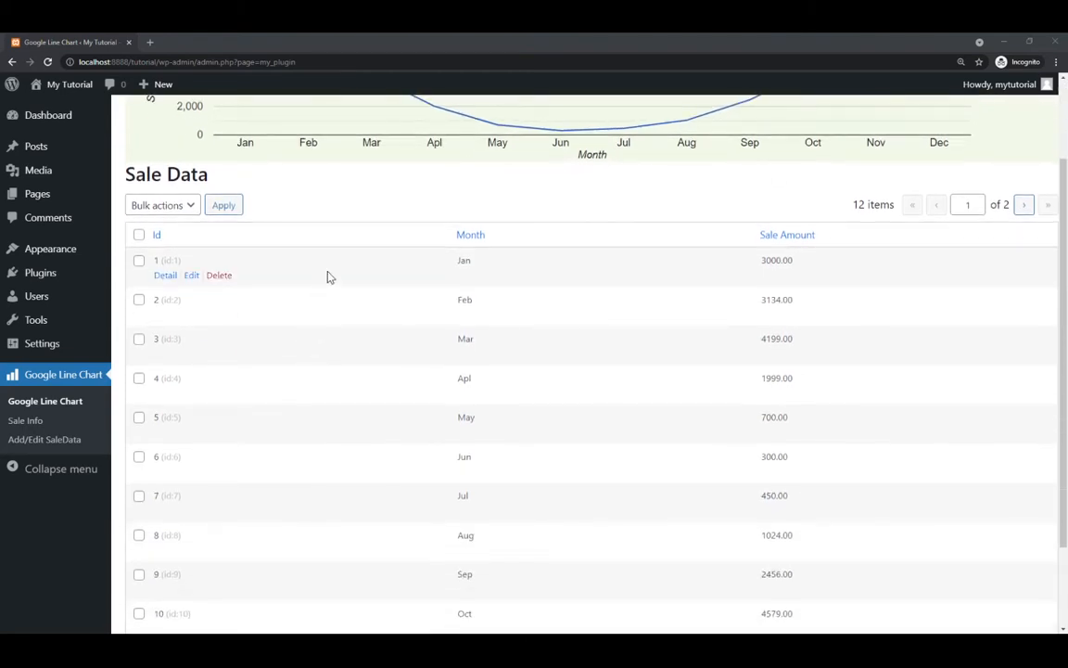
{"action": "mouse_move", "coordinate": [342, 431]}
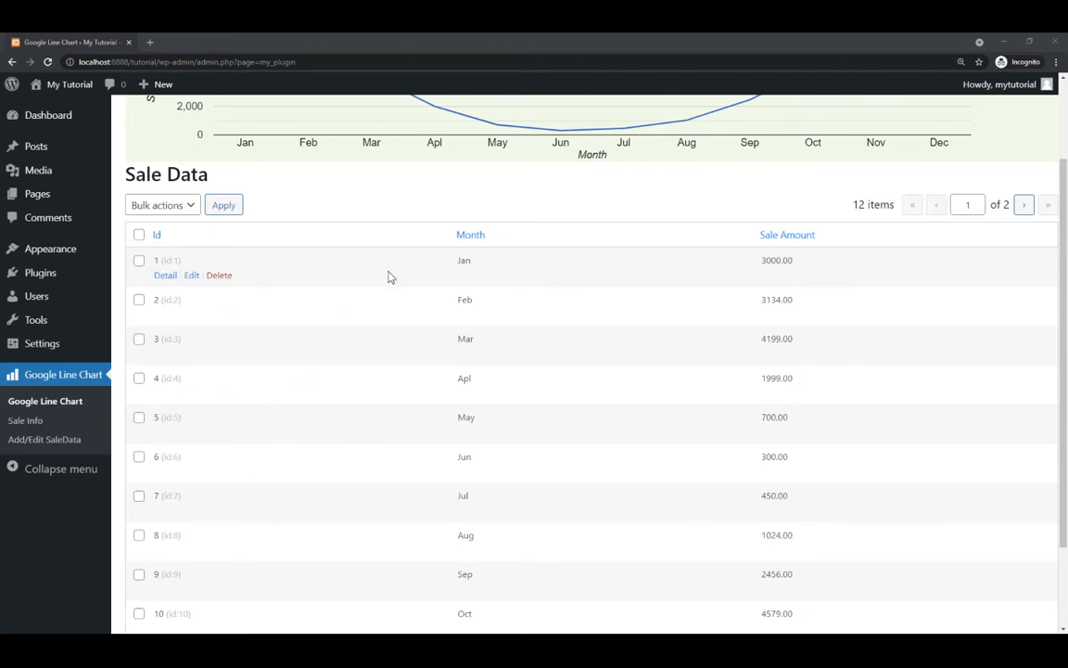
{"action": "mouse_move", "coordinate": [460, 475]}
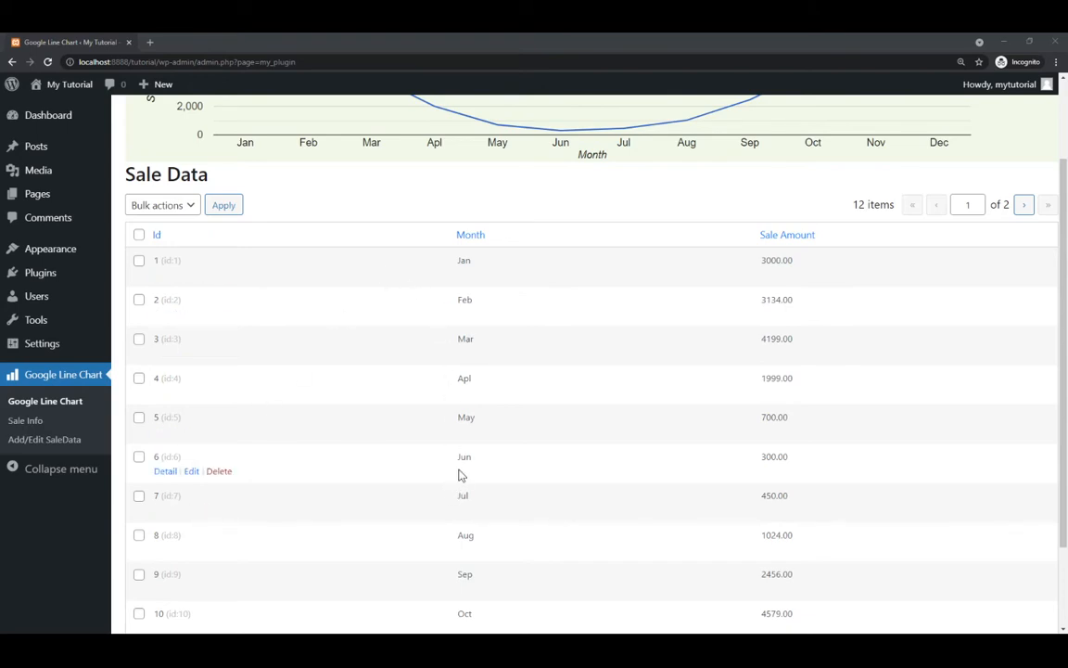
{"action": "scroll", "scroll_direction": "down", "scroll_amount": 3}
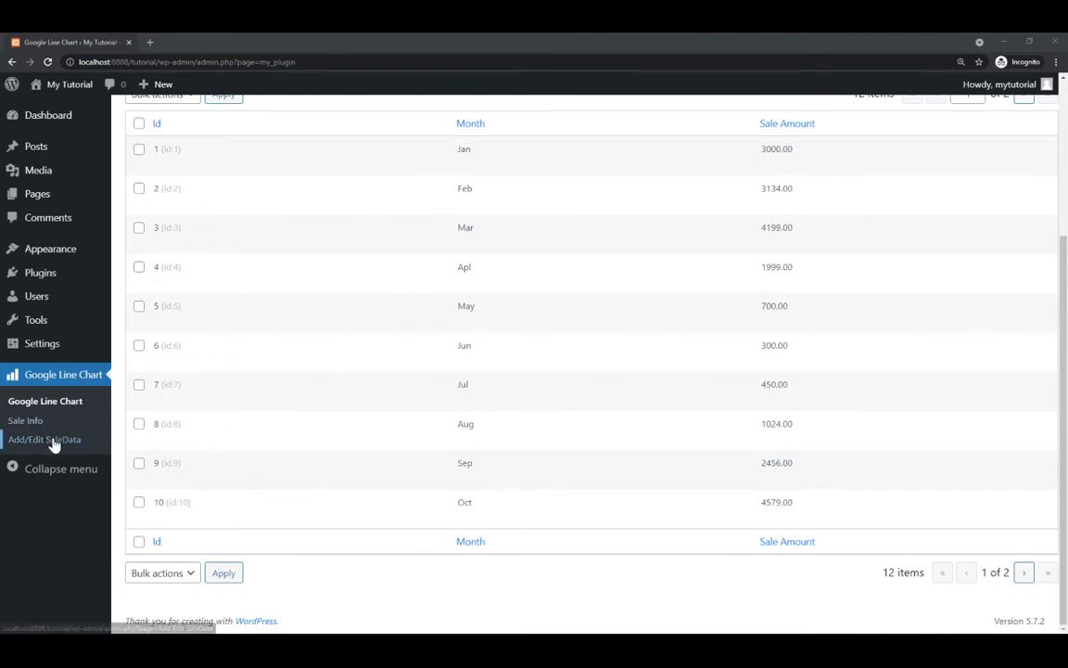
{"action": "left_click", "coordinate": [44, 438]}
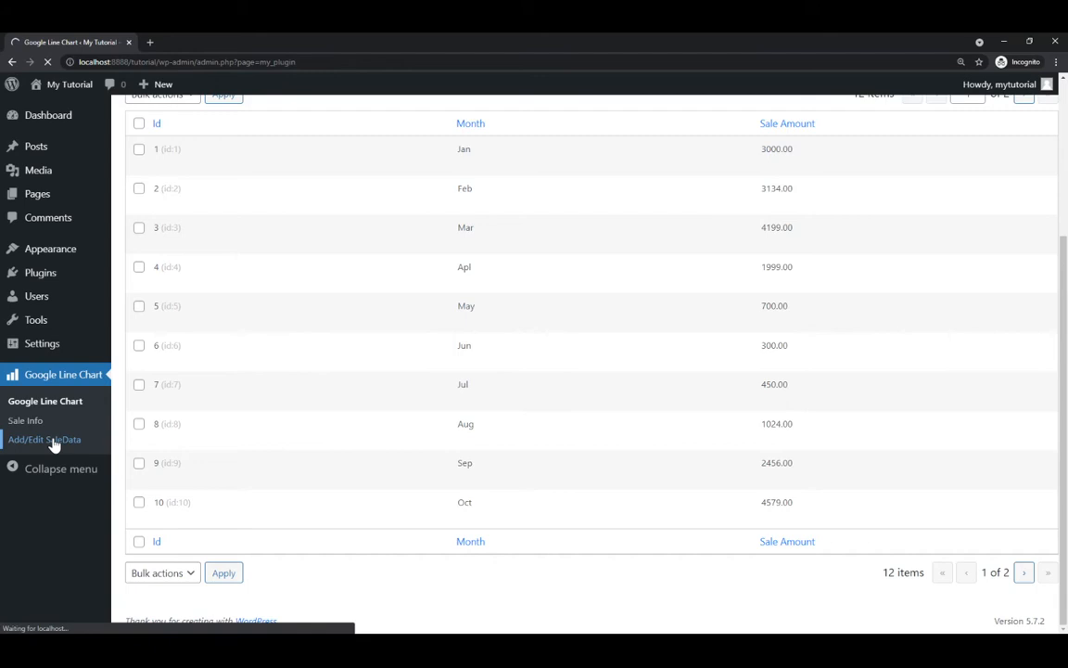
{"action": "left_click", "coordinate": [44, 438]}
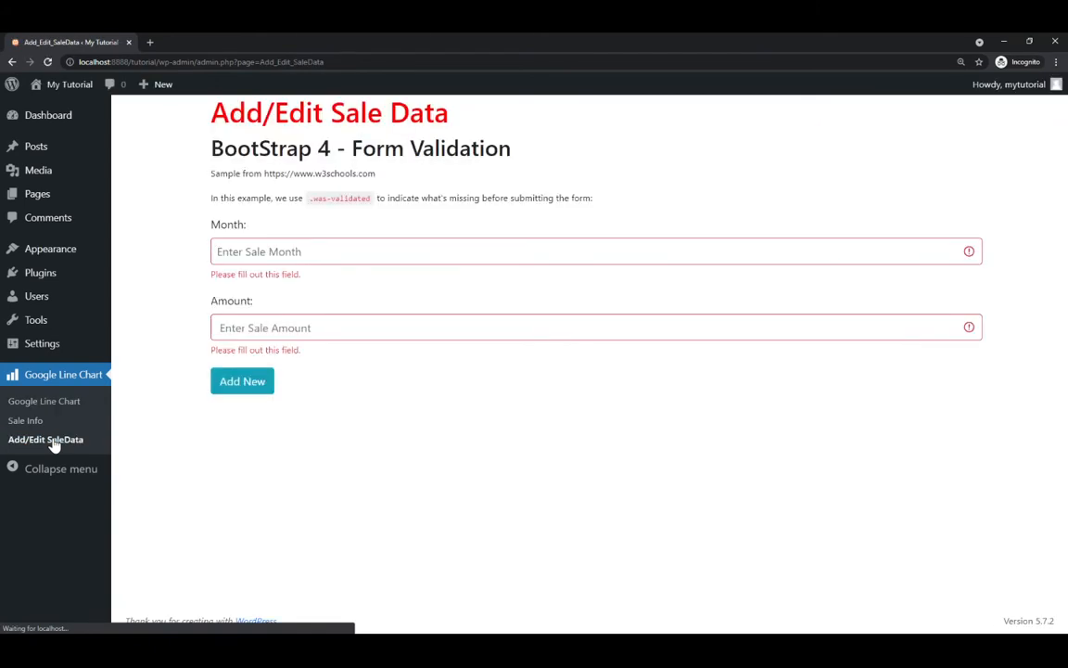
{"action": "type", "text": "delete me immediately"}
{"action": "type", "text": "1"}
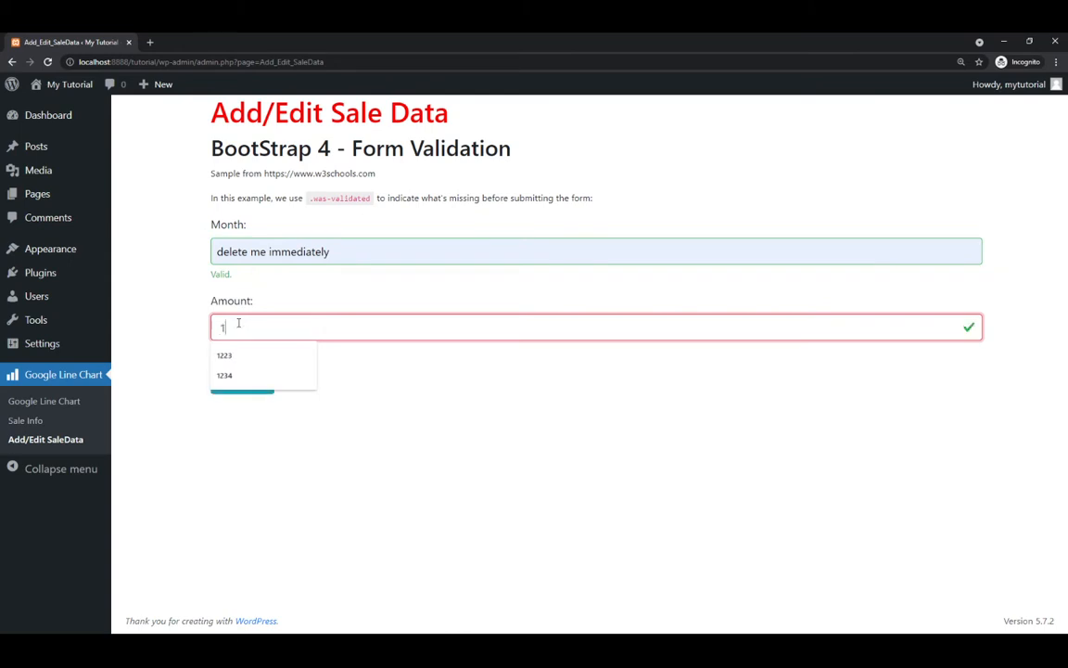
{"action": "left_click", "coordinate": [225, 375]}
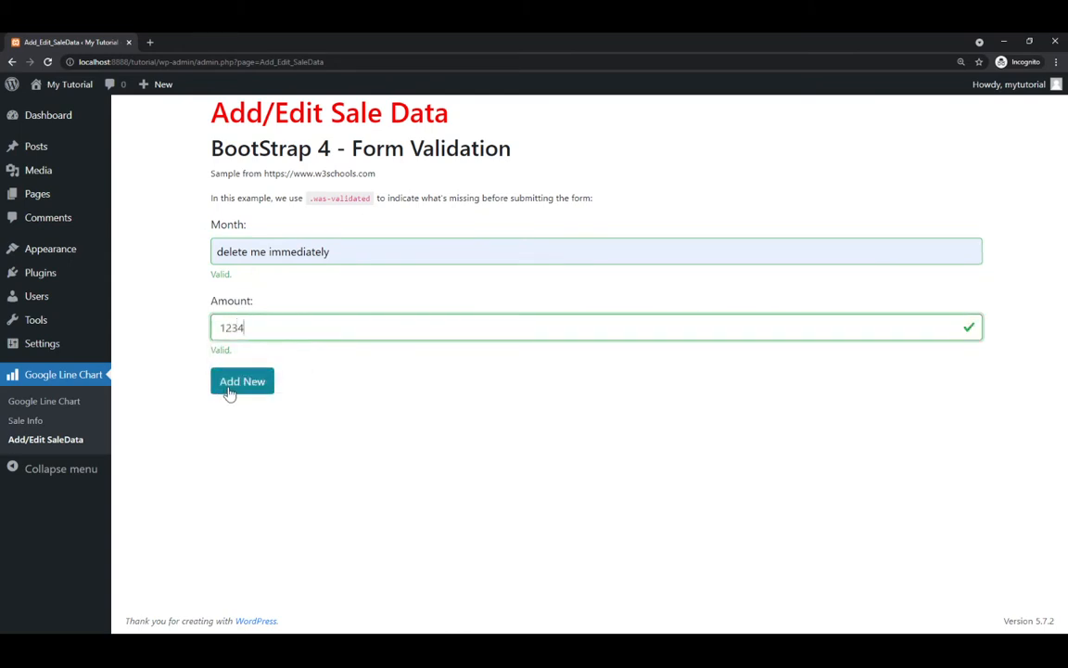
{"action": "left_click", "coordinate": [241, 382]}
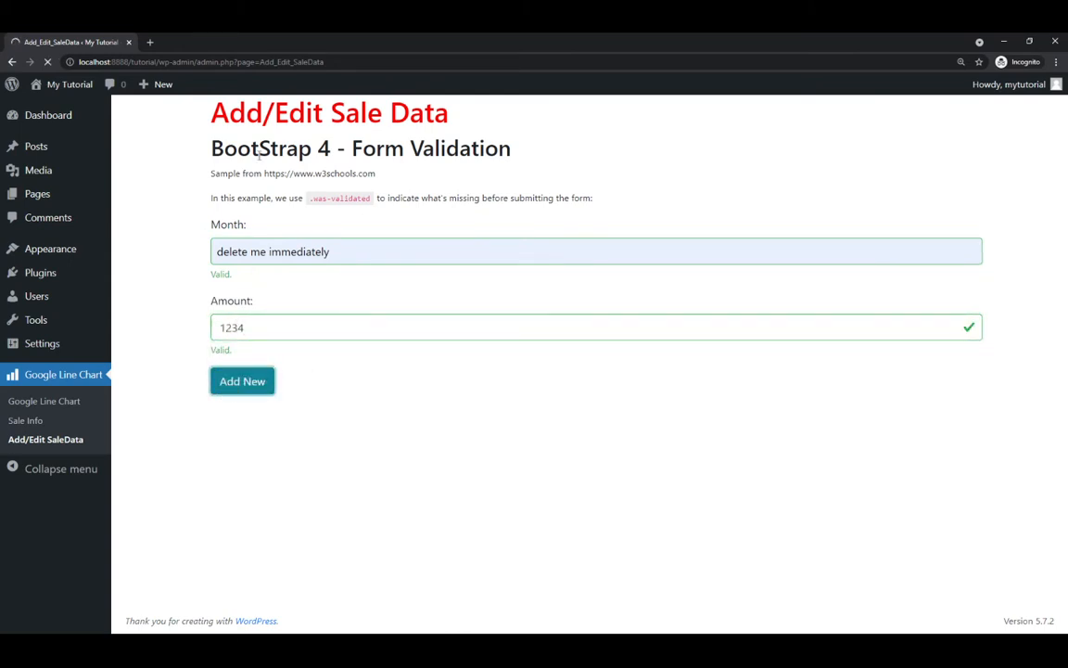
{"action": "left_click", "coordinate": [242, 382]}
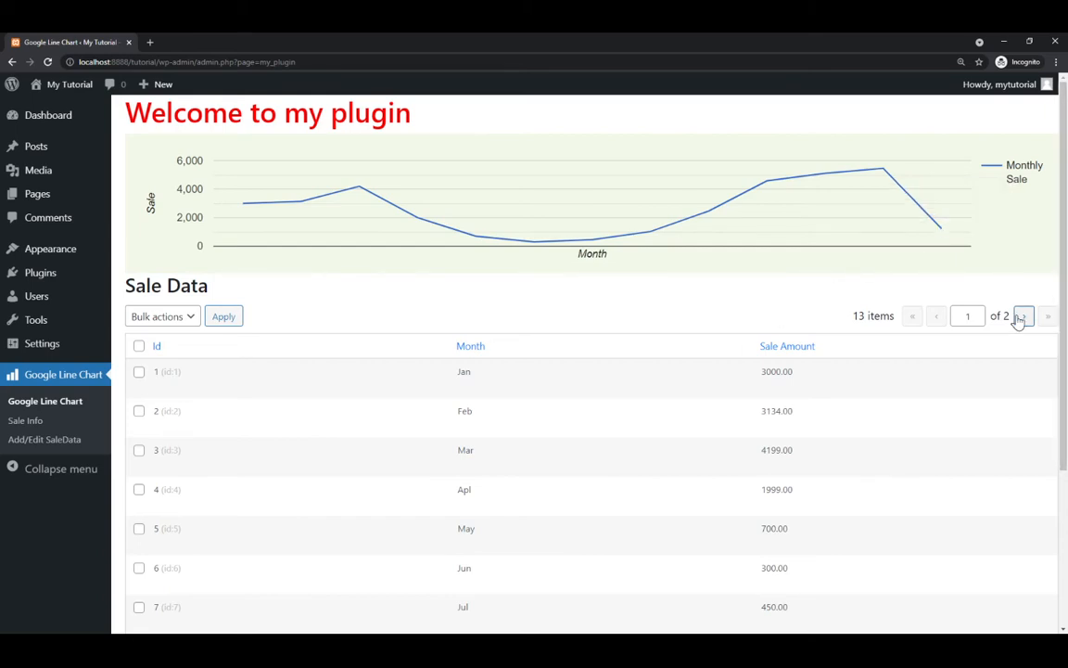
On table page 2, edit row 13 and update its amount to 5678.
{"action": "left_click", "coordinate": [1024, 316]}
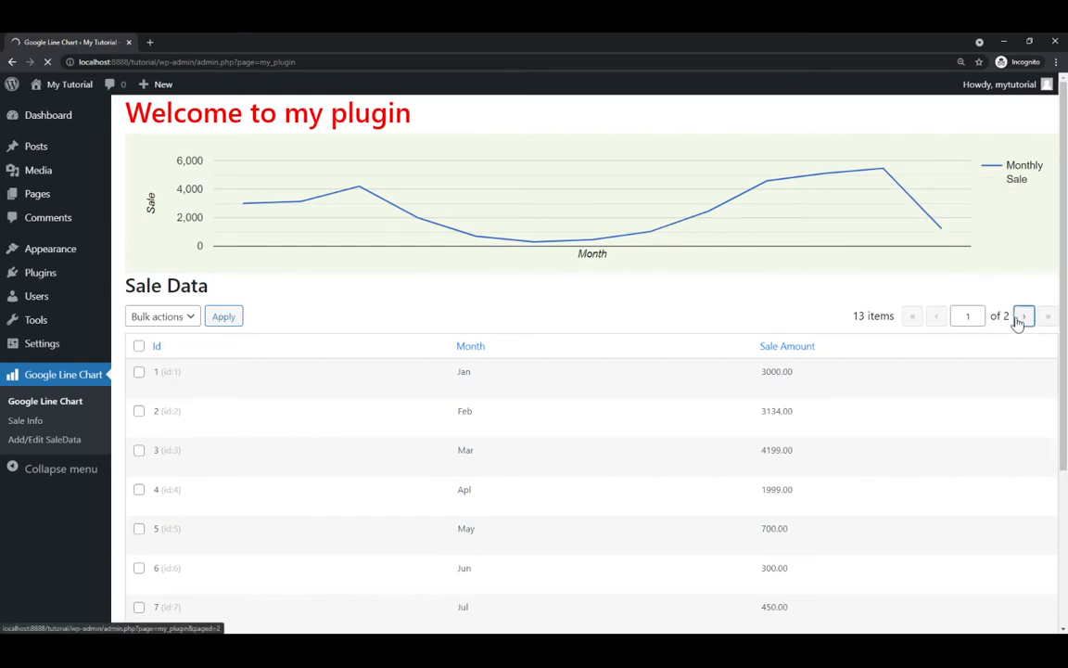
{"action": "left_click", "coordinate": [1024, 315]}
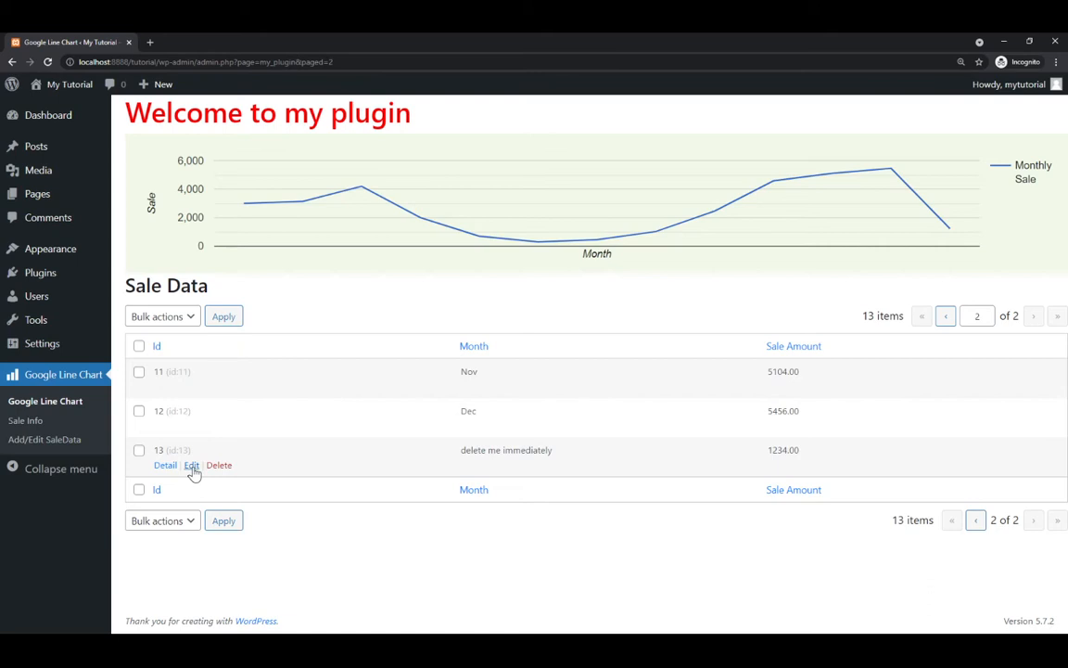
{"action": "left_click", "coordinate": [191, 463]}
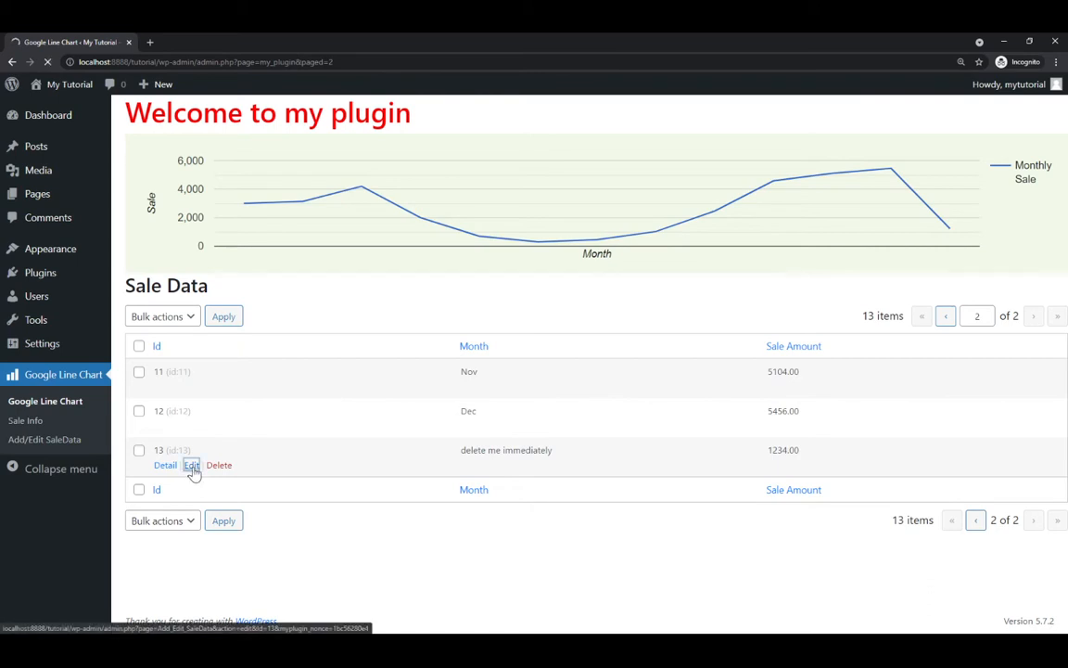
{"action": "left_click", "coordinate": [191, 464]}
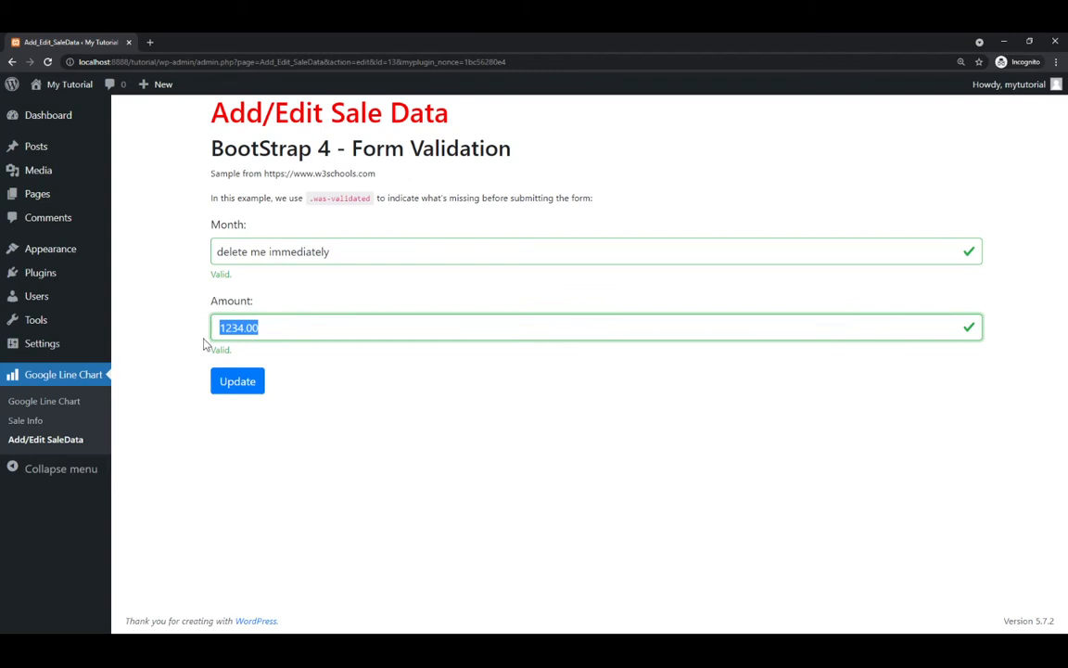
{"action": "type", "text": "5678"}
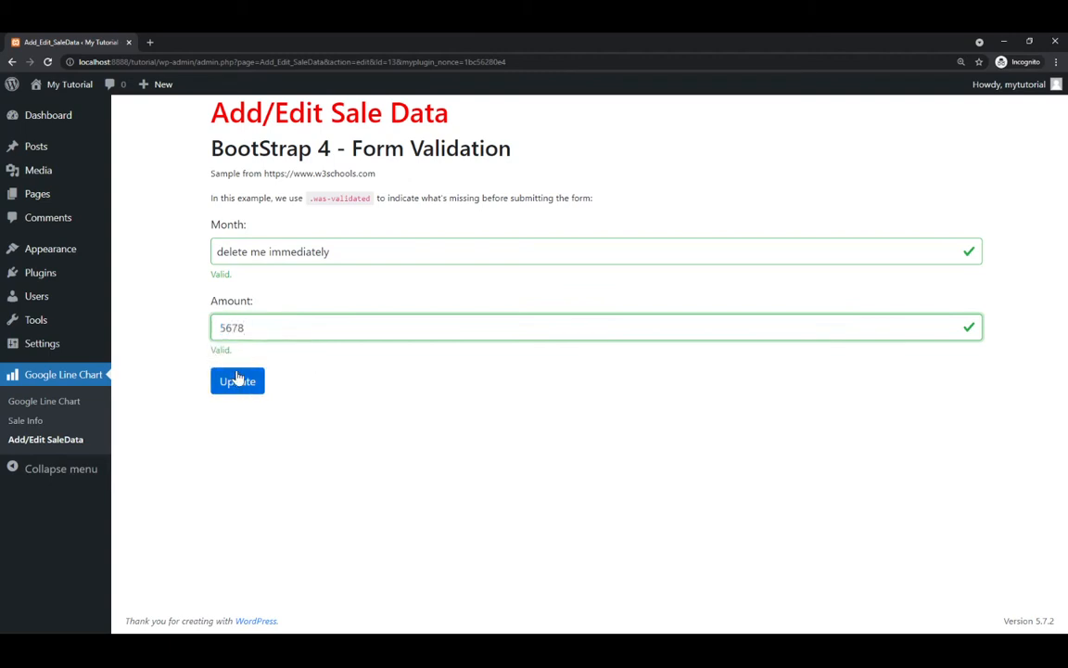
{"action": "left_click", "coordinate": [238, 381]}
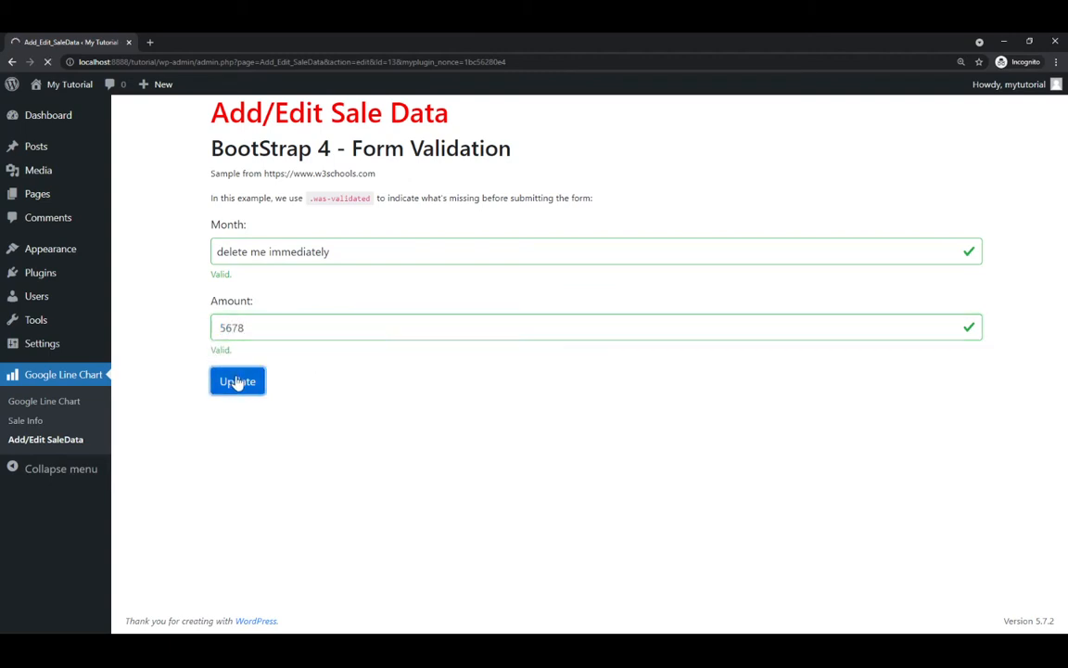
{"action": "left_click", "coordinate": [237, 382]}
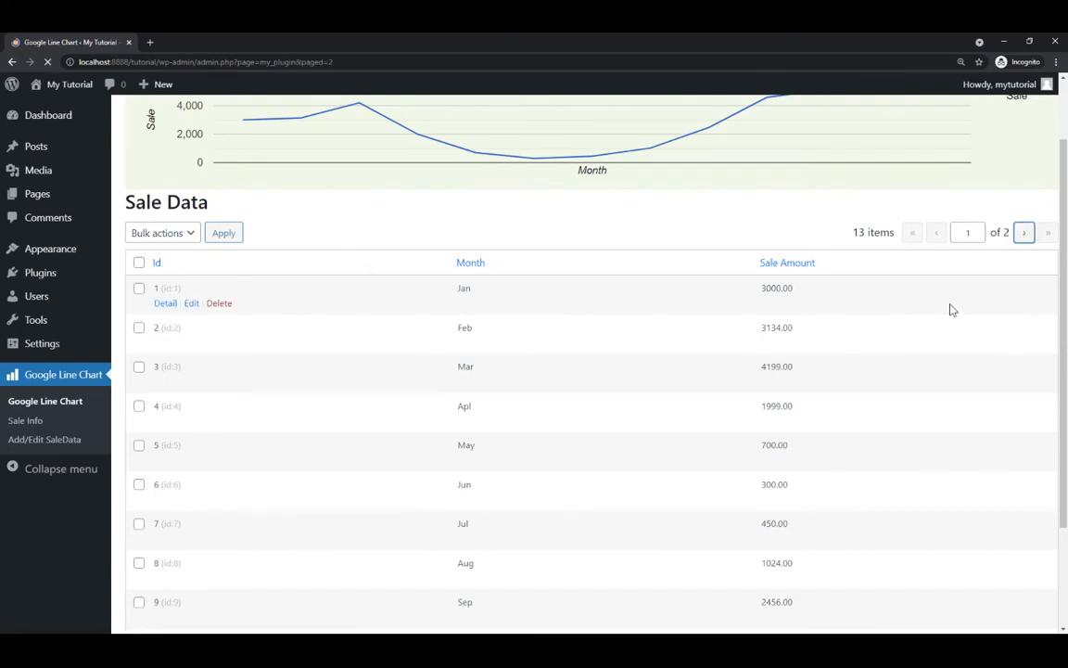
Show page 2 of the Sale Data table with the record at 5678.
{"action": "left_click", "coordinate": [1024, 232]}
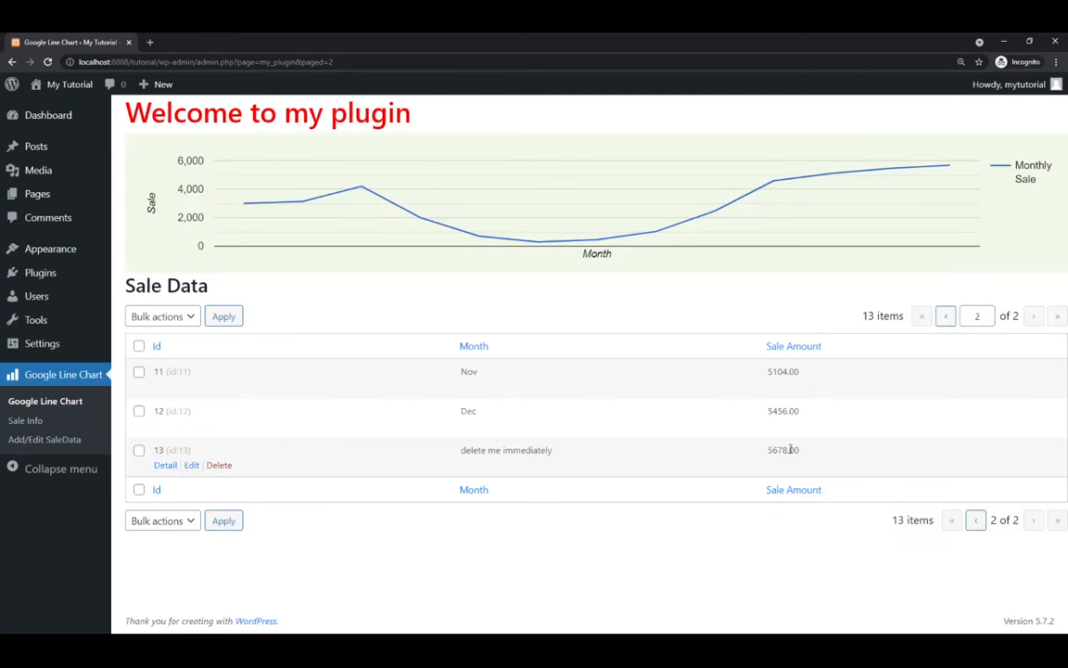
{"action": "mouse_move", "coordinate": [315, 451]}
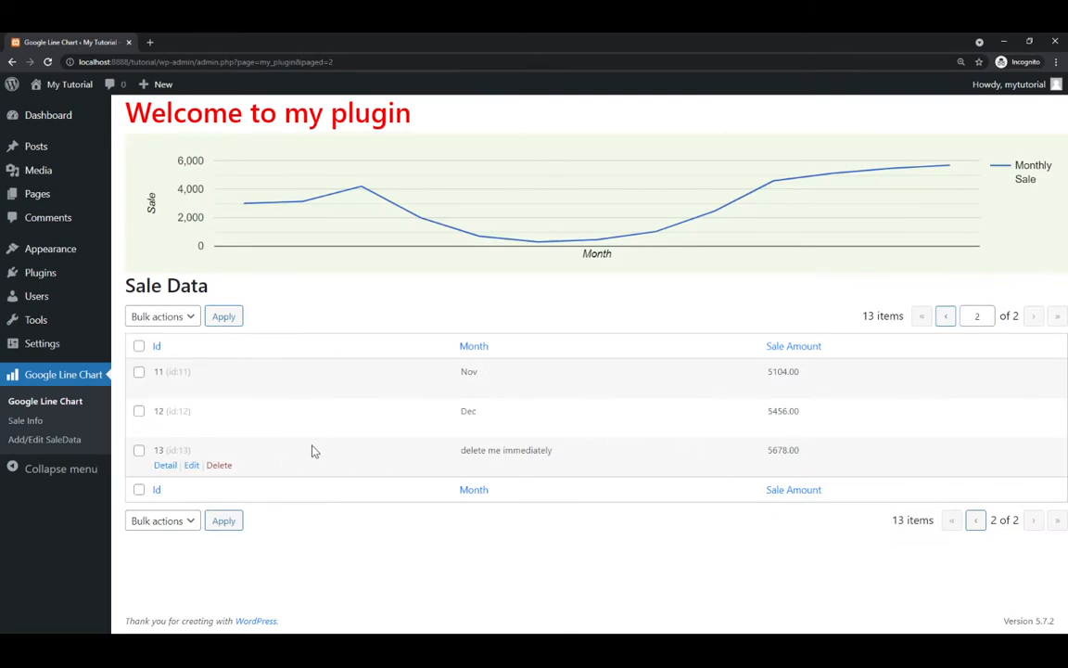
{"action": "mouse_move", "coordinate": [219, 463]}
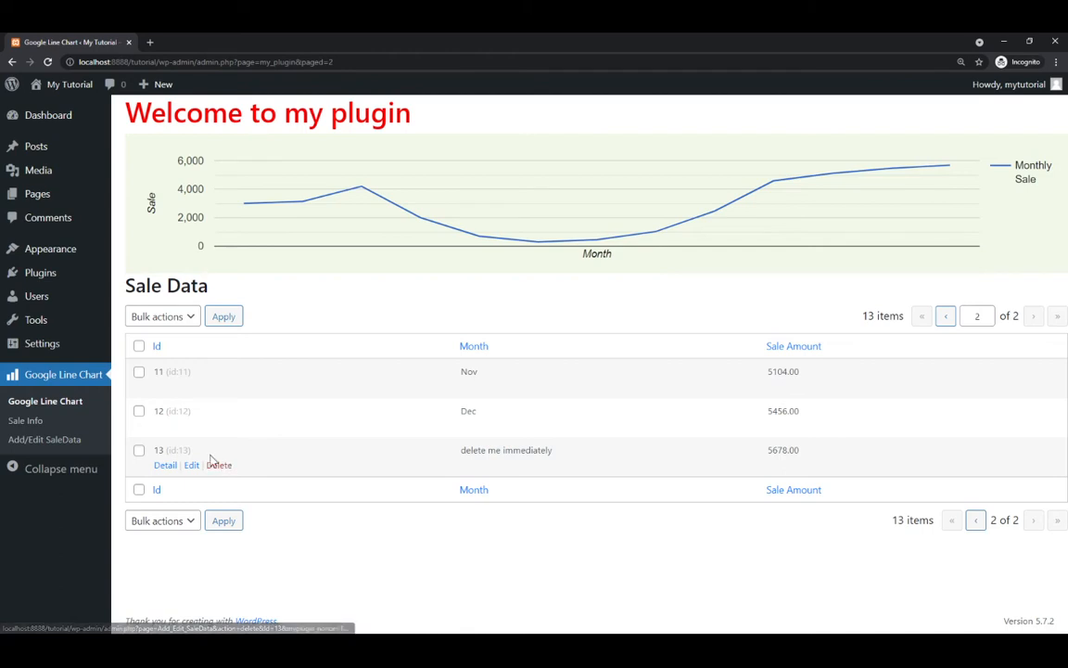
{"action": "mouse_move", "coordinate": [35, 297]}
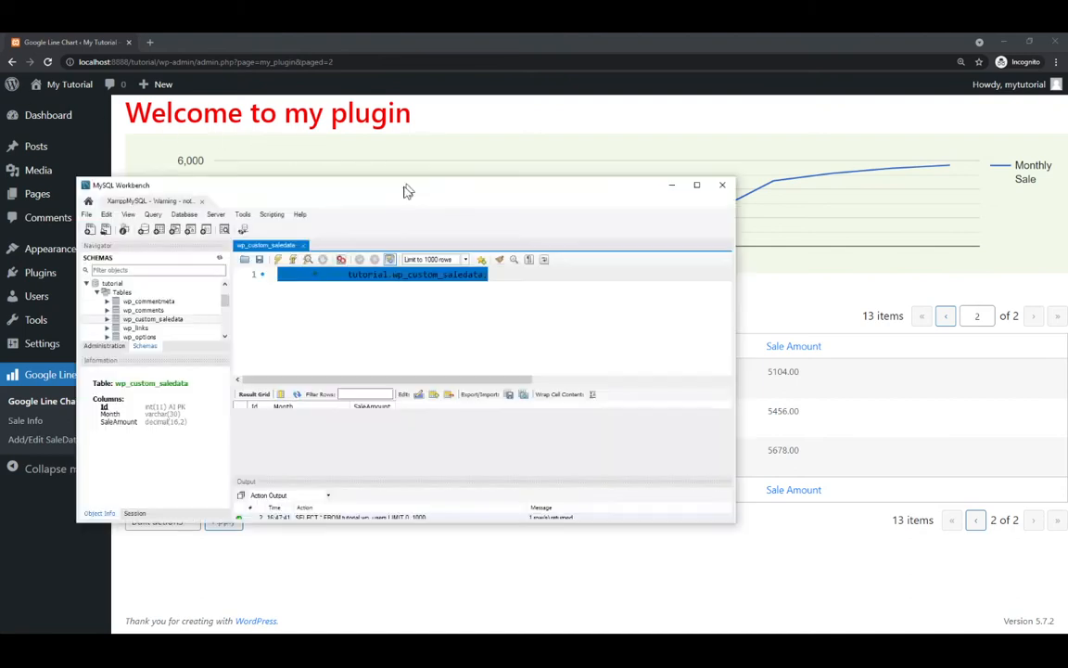
Maximize MySQL Workbench to view the wp_custom_saledata query, then return to WordPress row 13's edit form.
{"action": "left_click", "coordinate": [697, 185]}
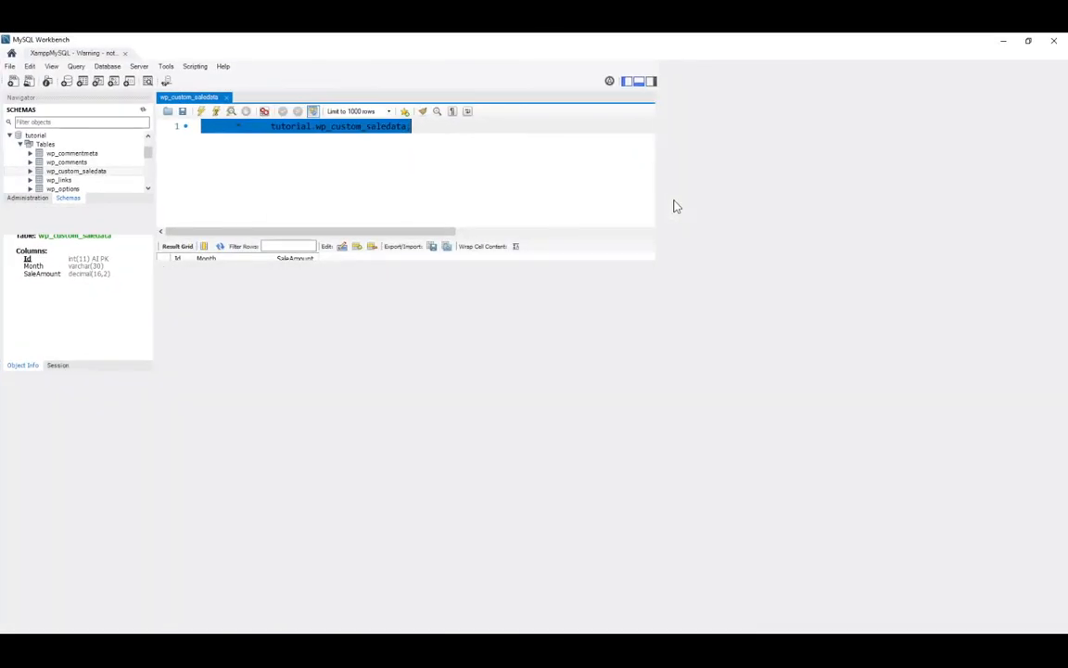
{"action": "left_click", "coordinate": [263, 112]}
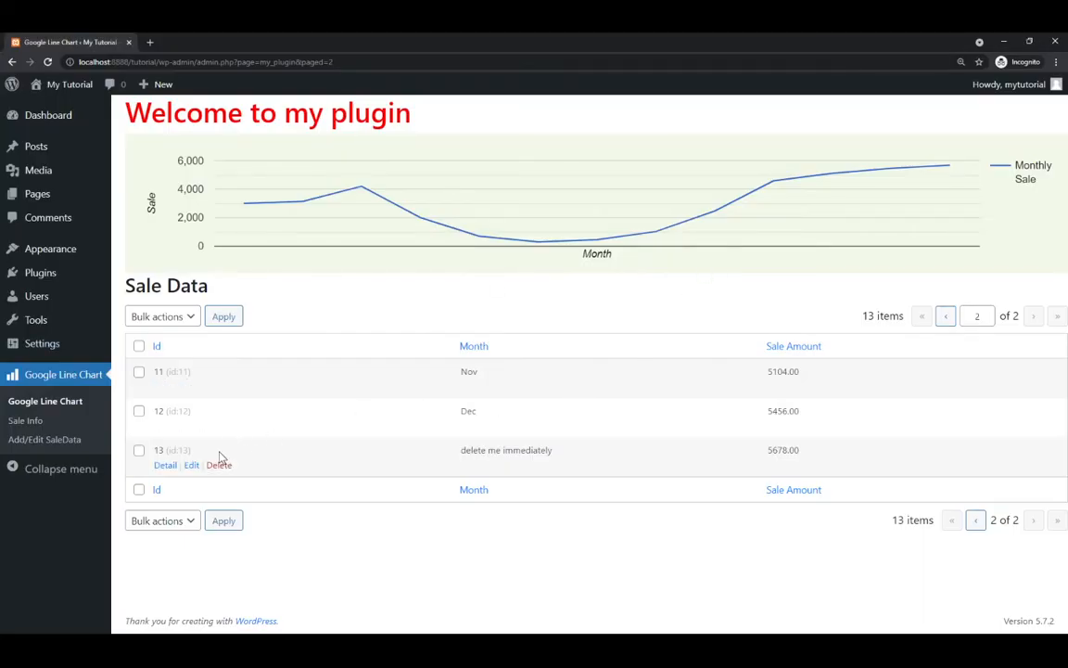
{"action": "left_click", "coordinate": [191, 464]}
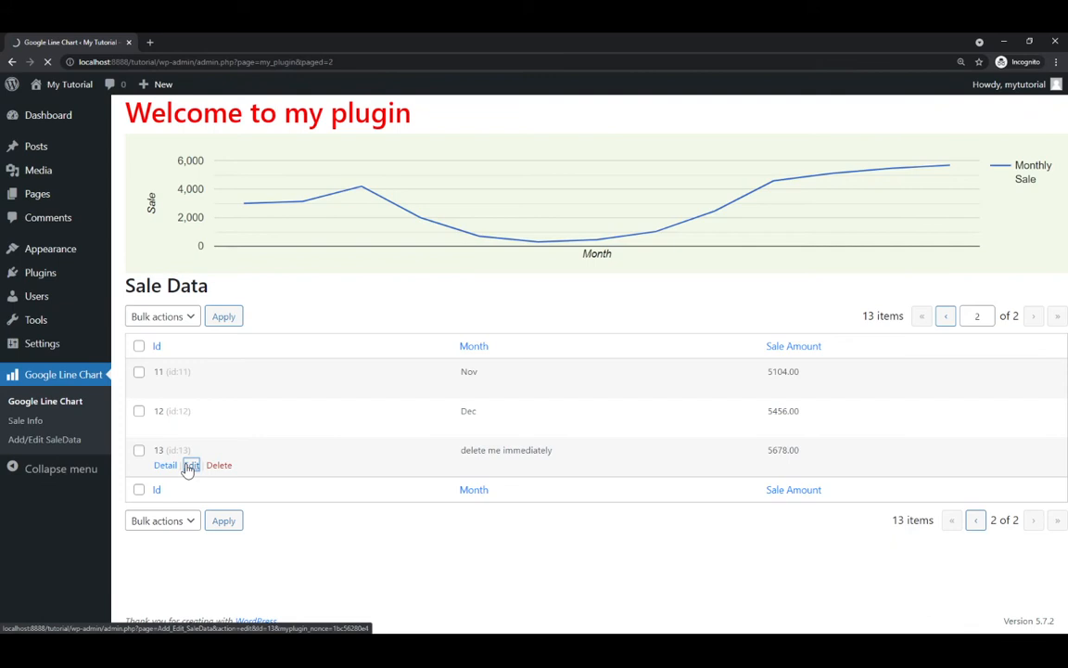
Edit record 13 to month 'delete me' and amount 99999, then update it.
{"action": "left_click", "coordinate": [191, 463]}
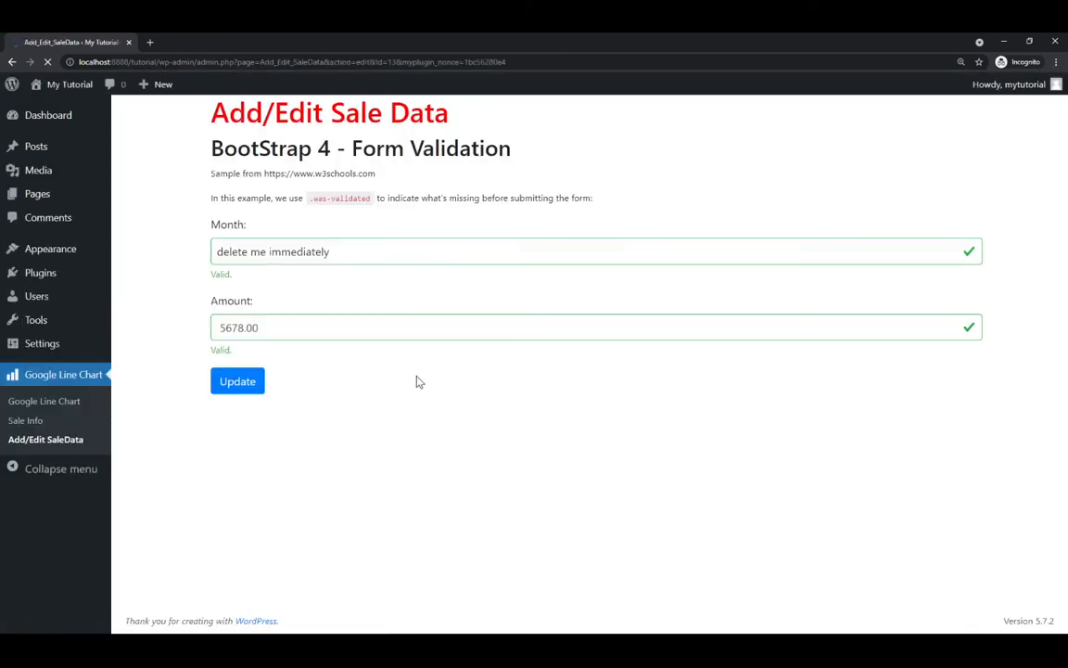
{"action": "left_click", "coordinate": [597, 252]}
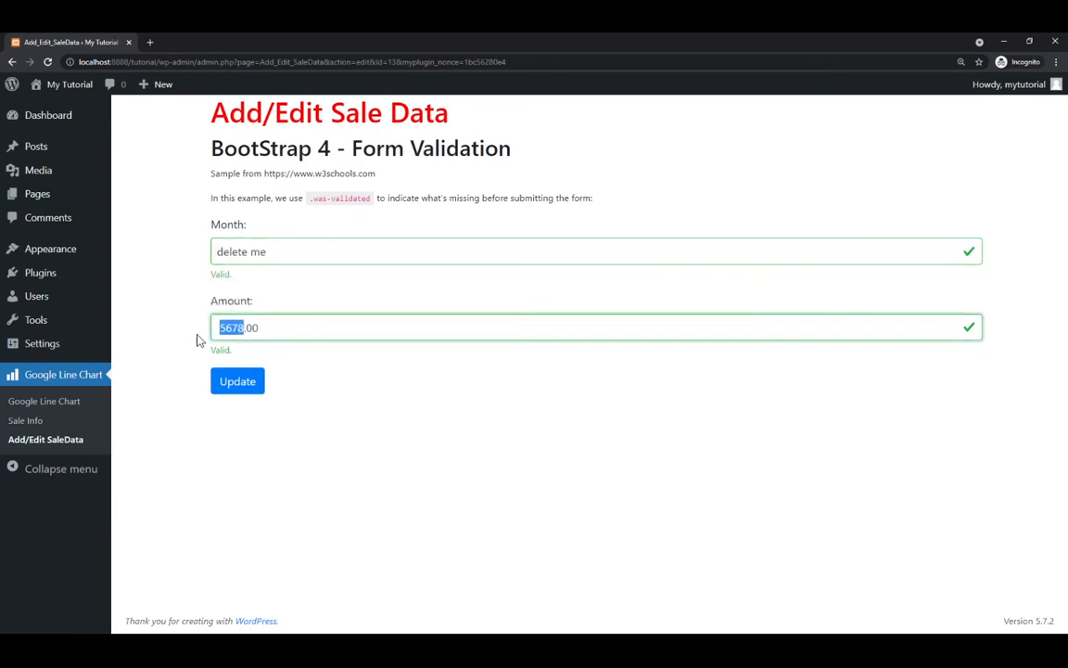
{"action": "type", "text": "99999.00"}
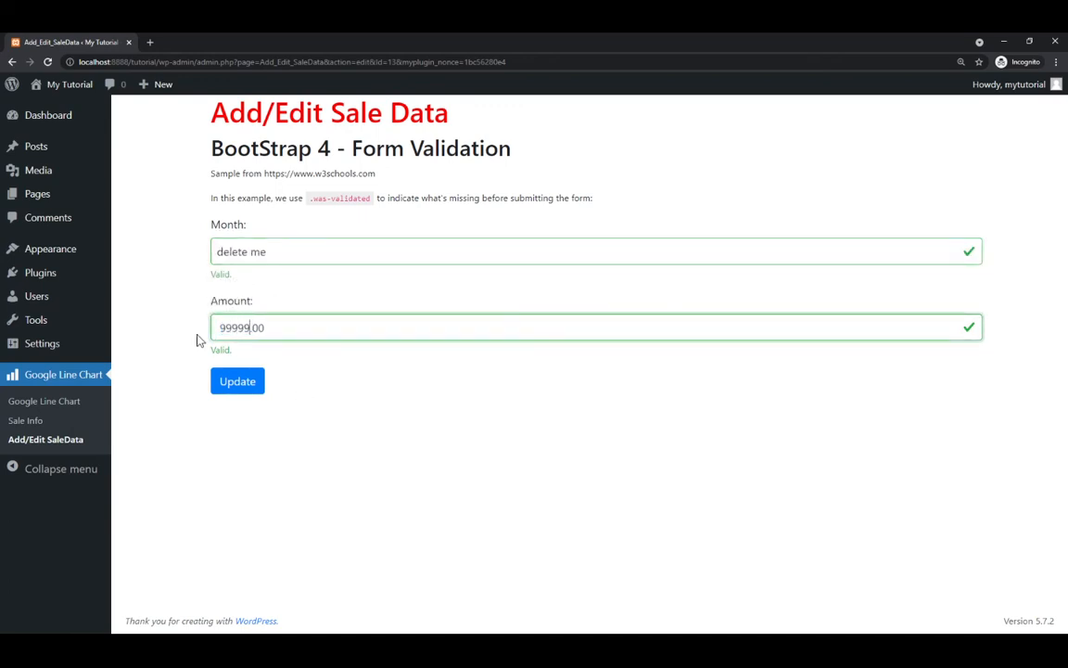
{"action": "left_click", "coordinate": [237, 382]}
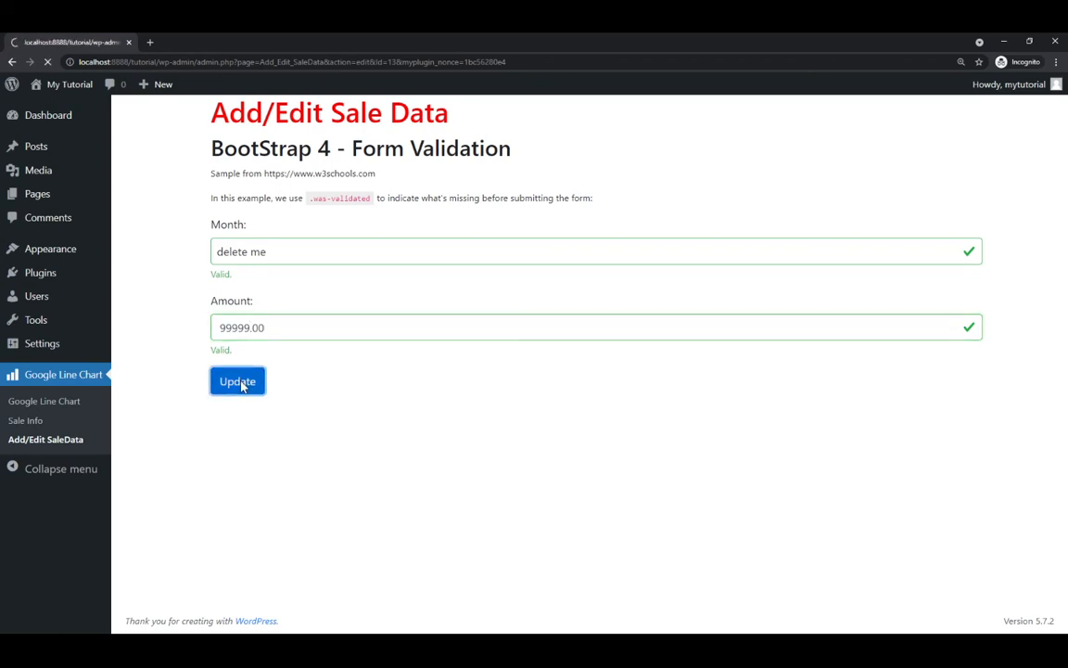
{"action": "left_click", "coordinate": [237, 382]}
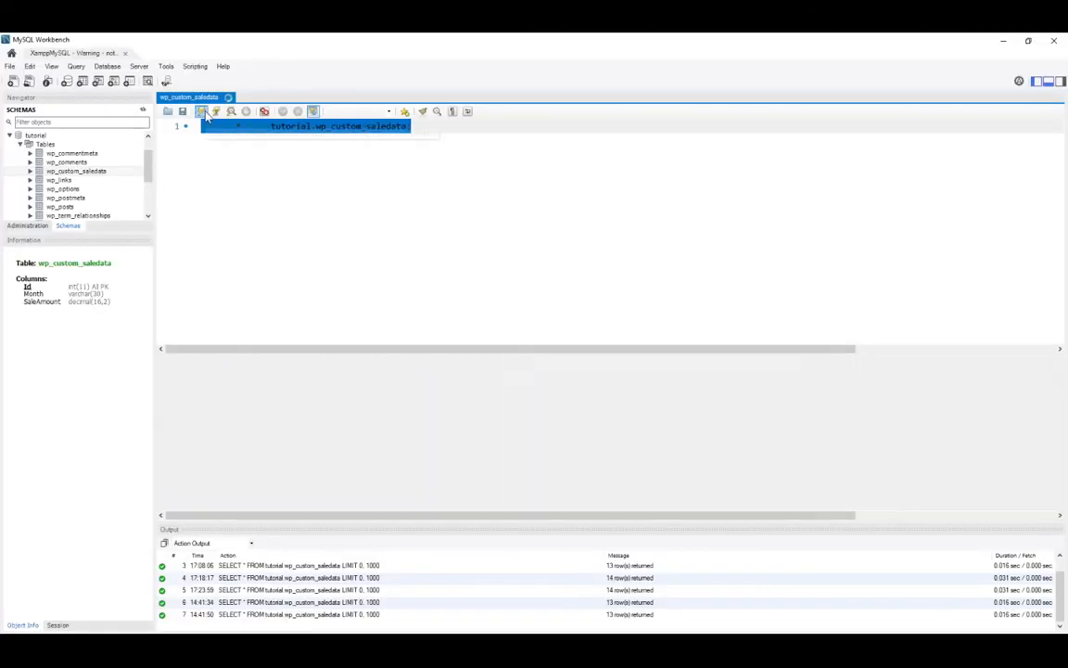
Rerun SELECT * FROM wp_custom_saledata to confirm row 13 reads 'delete me' at 99999.00.
{"action": "left_click", "coordinate": [202, 111]}
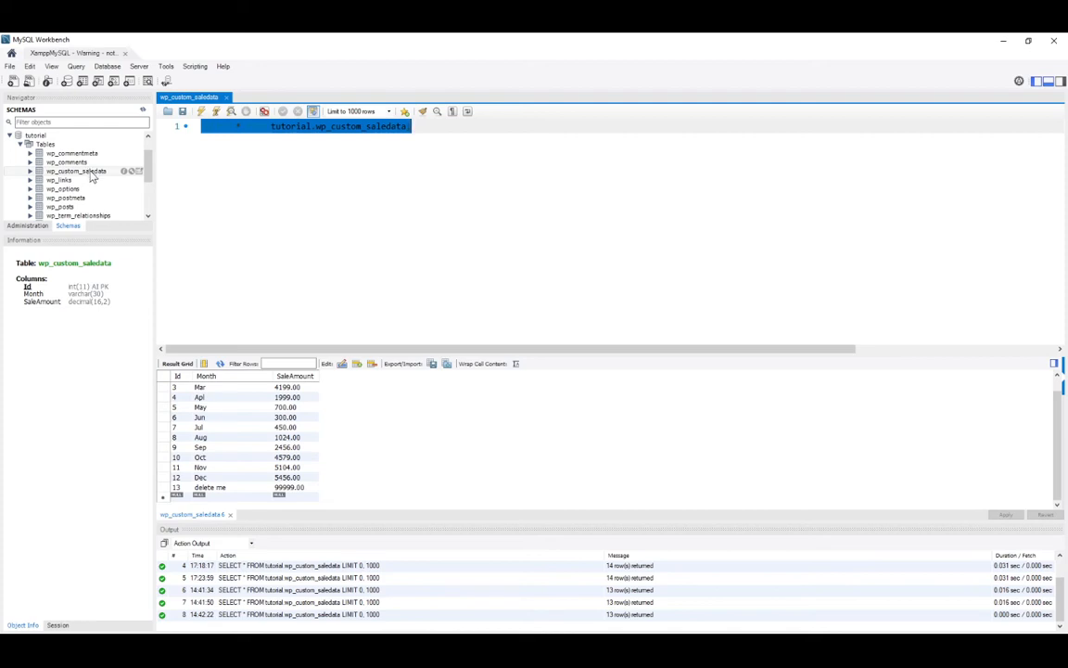
{"action": "mouse_move", "coordinate": [82, 282]}
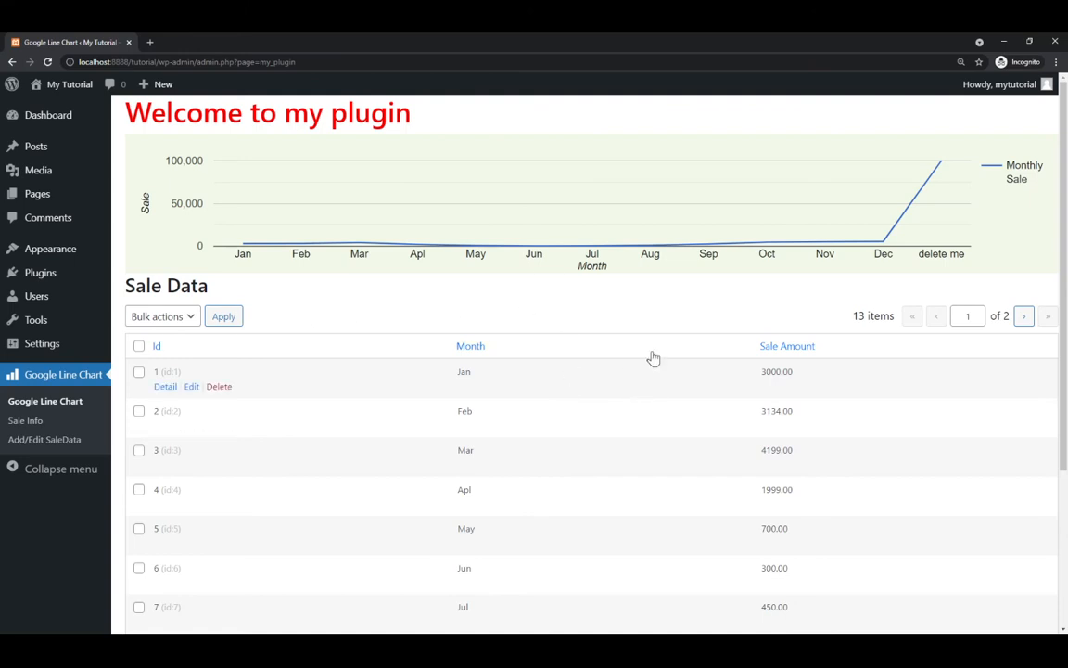
{"action": "mouse_move", "coordinate": [727, 325]}
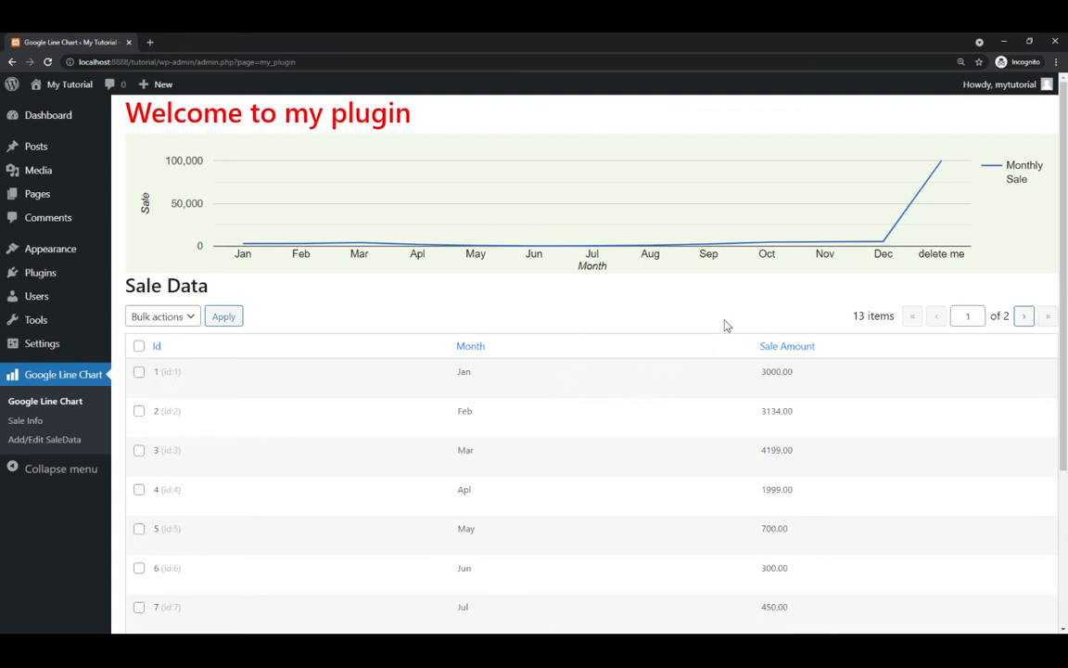
{"action": "mouse_move", "coordinate": [556, 341]}
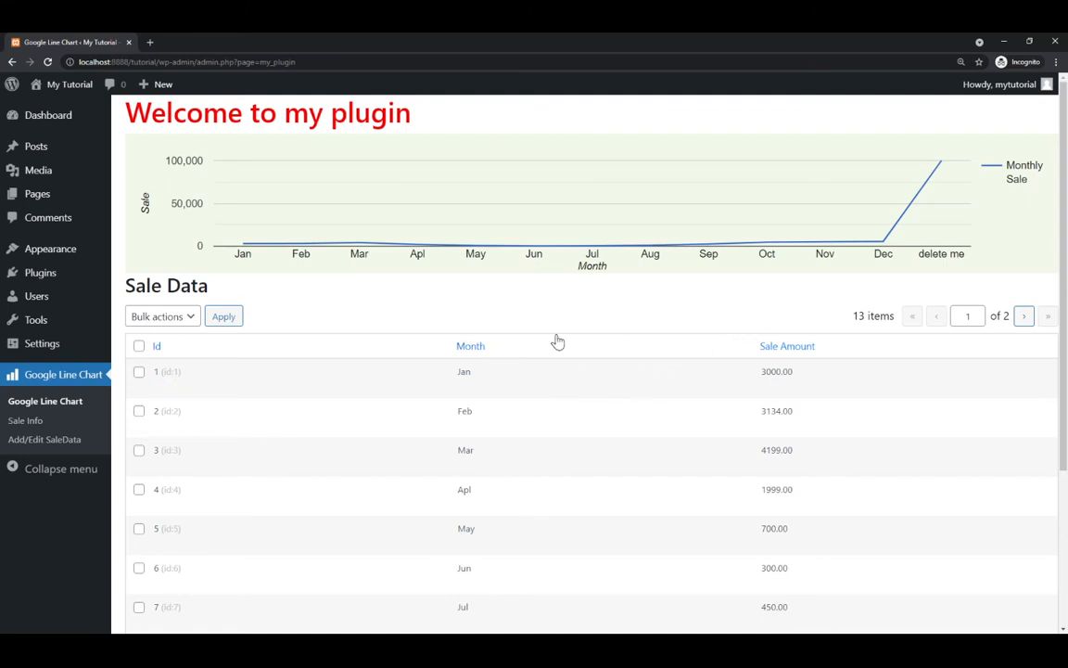
Reopen the Google Line Chart plugin page and scroll the 13-item Sale Data table.
{"action": "left_click", "coordinate": [471, 347]}
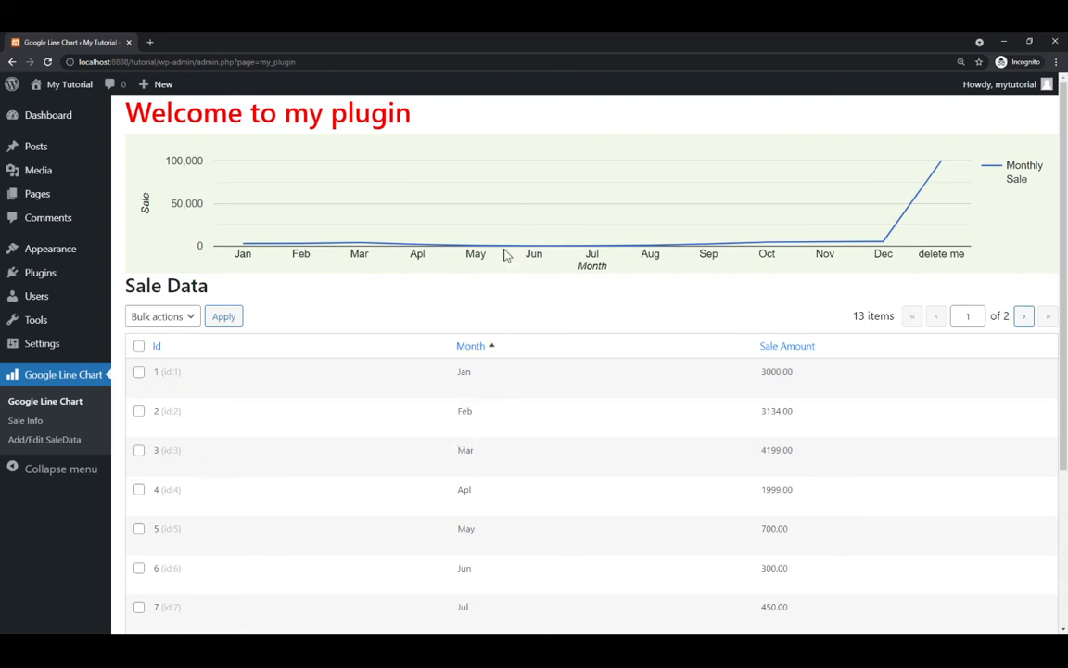
{"action": "mouse_move", "coordinate": [323, 562]}
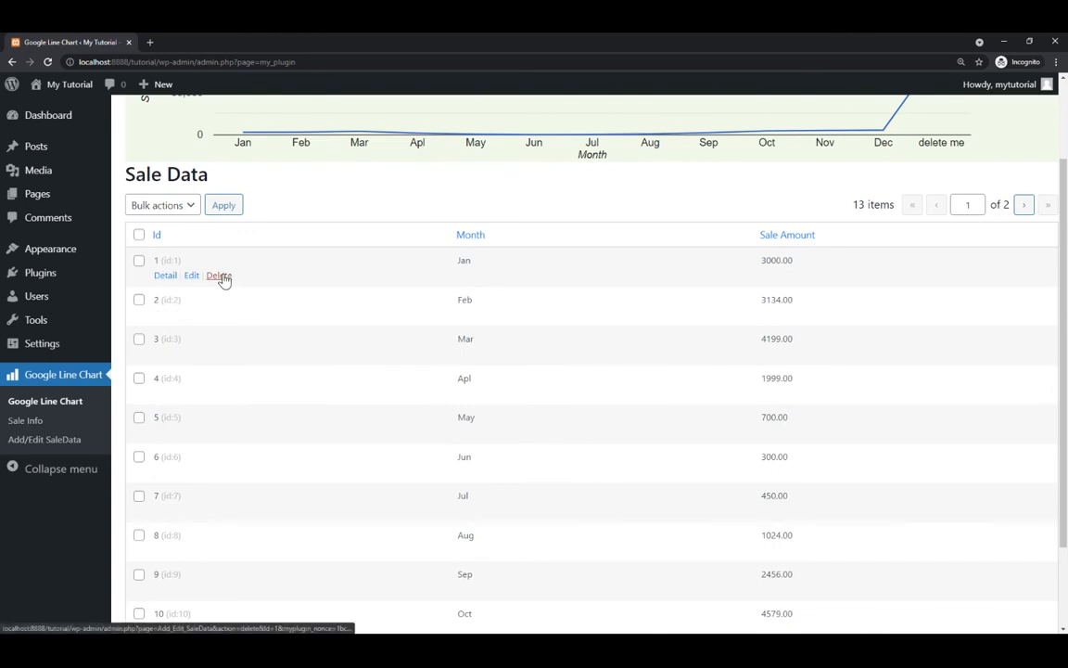
{"action": "mouse_move", "coordinate": [374, 297]}
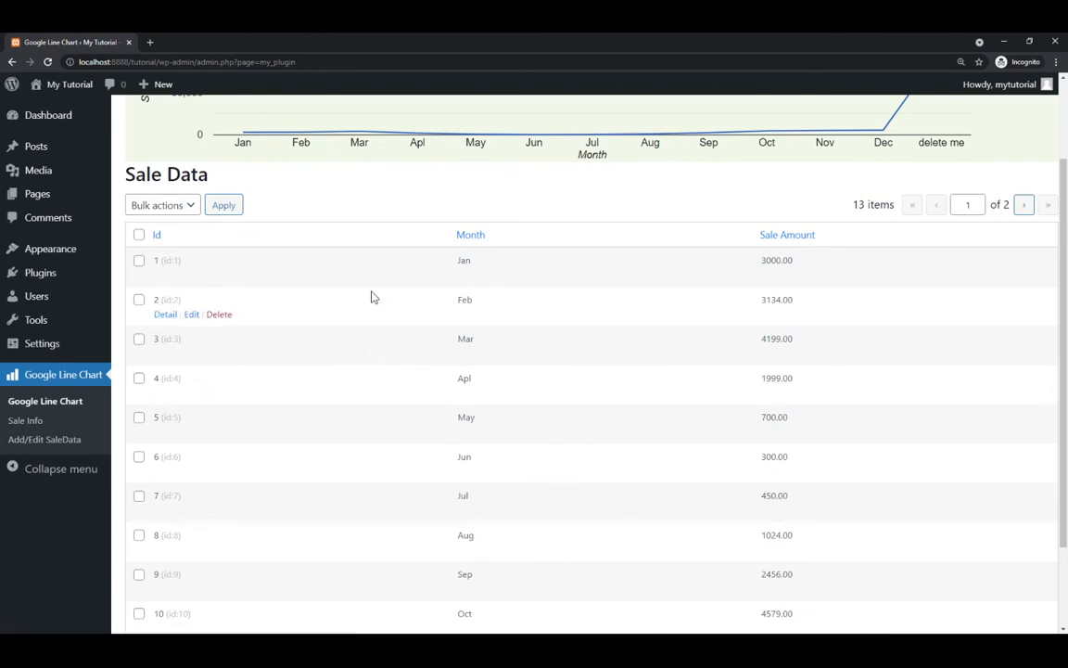
{"action": "mouse_move", "coordinate": [371, 298]}
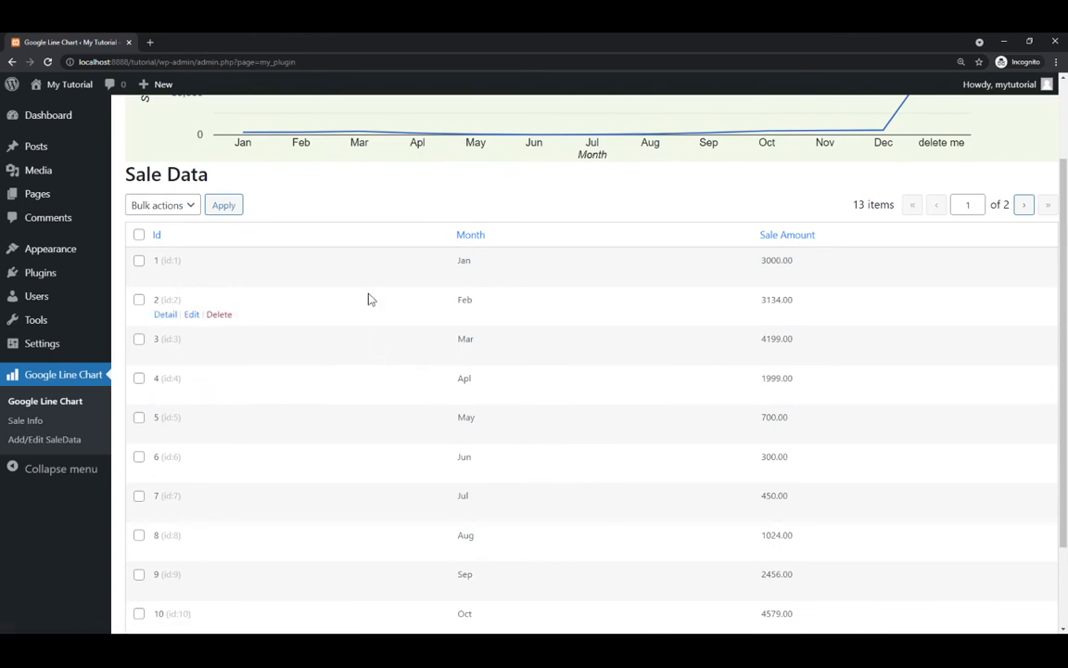
{"action": "mouse_move", "coordinate": [369, 254]}
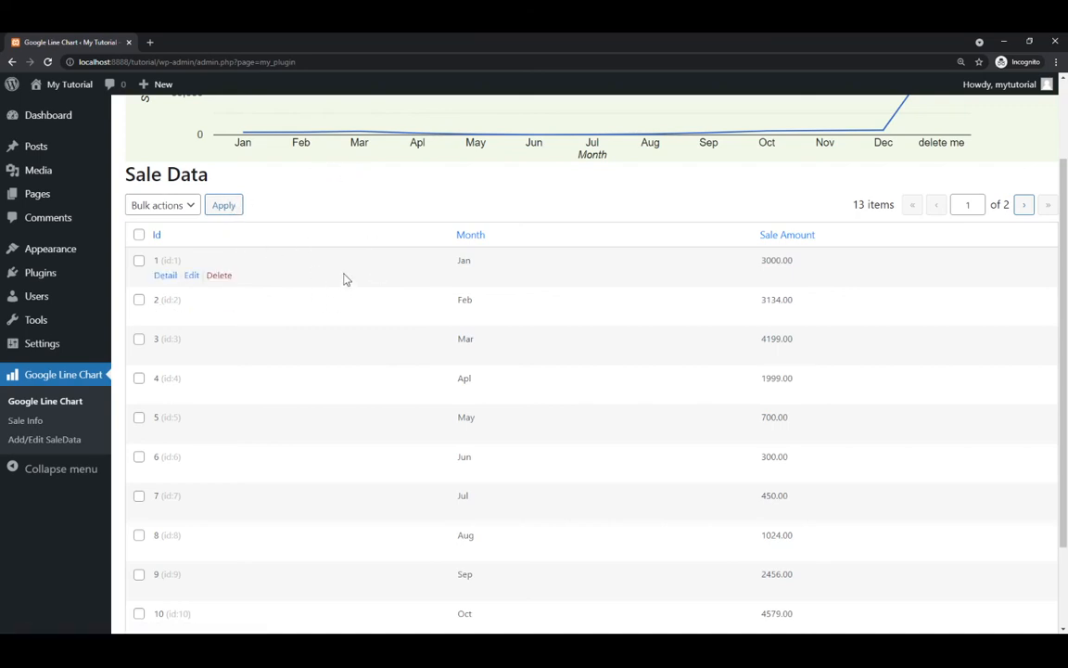
{"action": "mouse_move", "coordinate": [288, 298]}
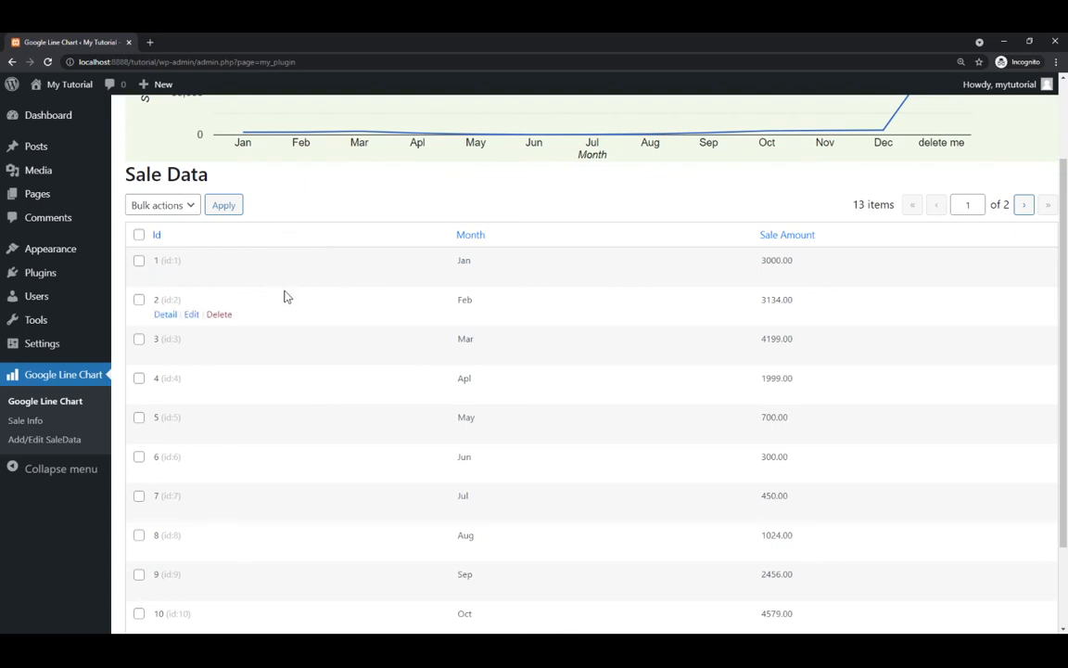
{"action": "mouse_move", "coordinate": [345, 319]}
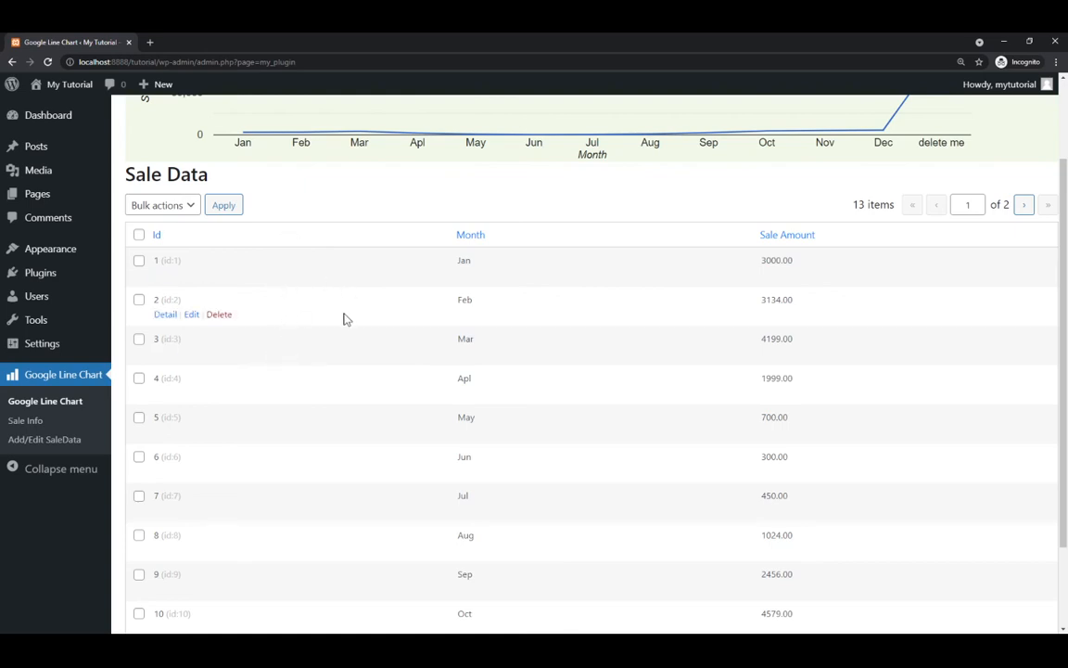
{"action": "scroll", "scroll_direction": "down", "scroll_amount": 3}
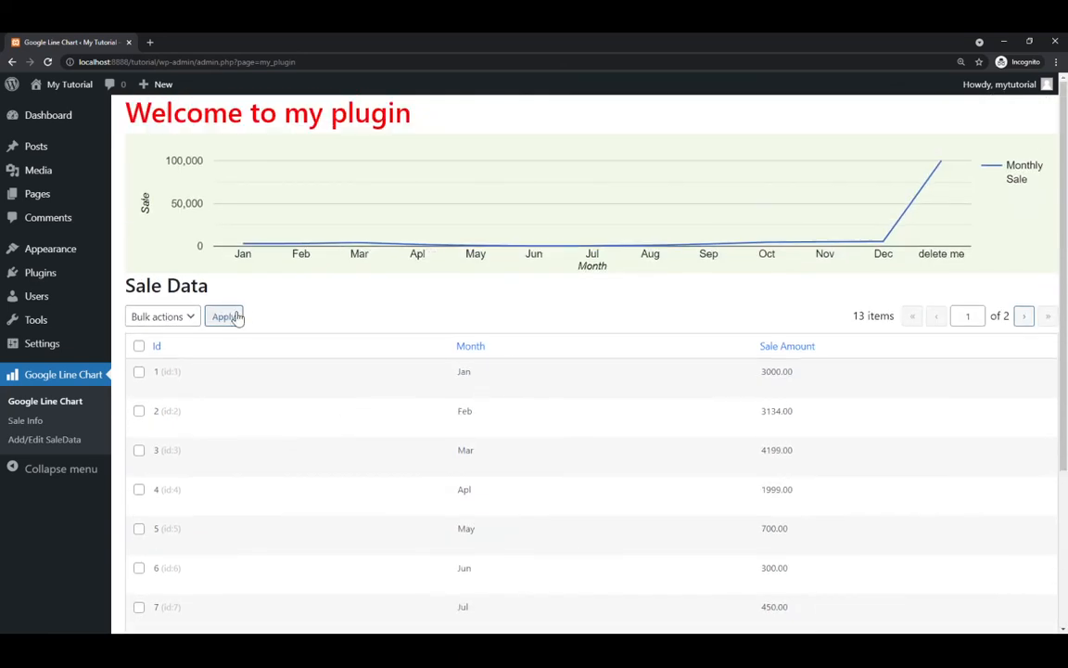
{"action": "left_click", "coordinate": [161, 315]}
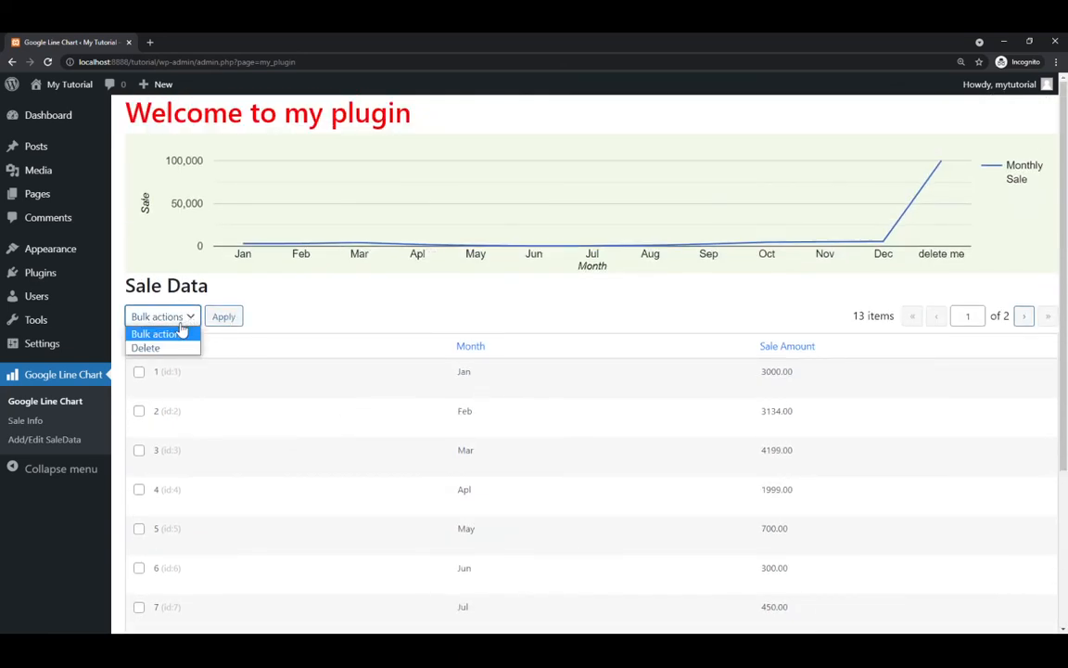
{"action": "left_click", "coordinate": [219, 300]}
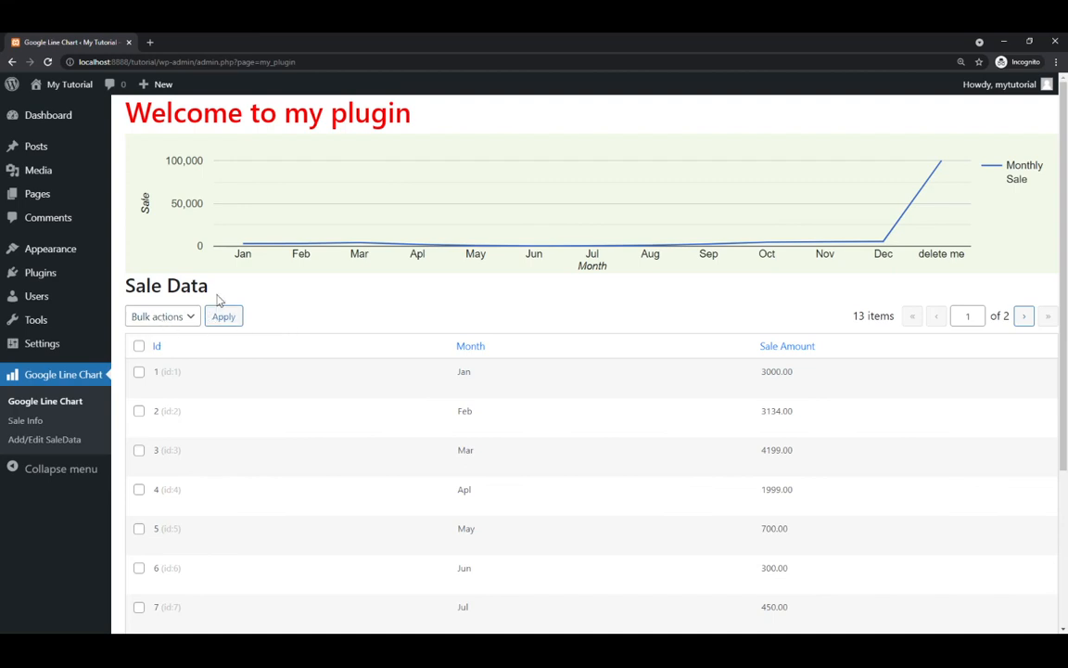
{"action": "mouse_move", "coordinate": [326, 297]}
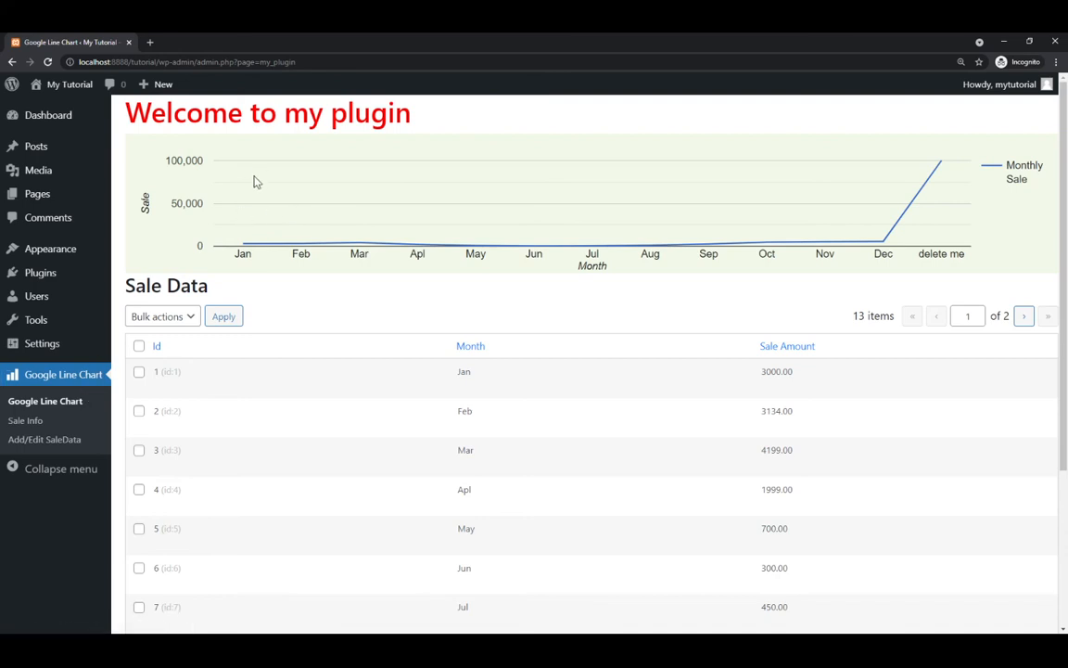
{"action": "mouse_move", "coordinate": [351, 208]}
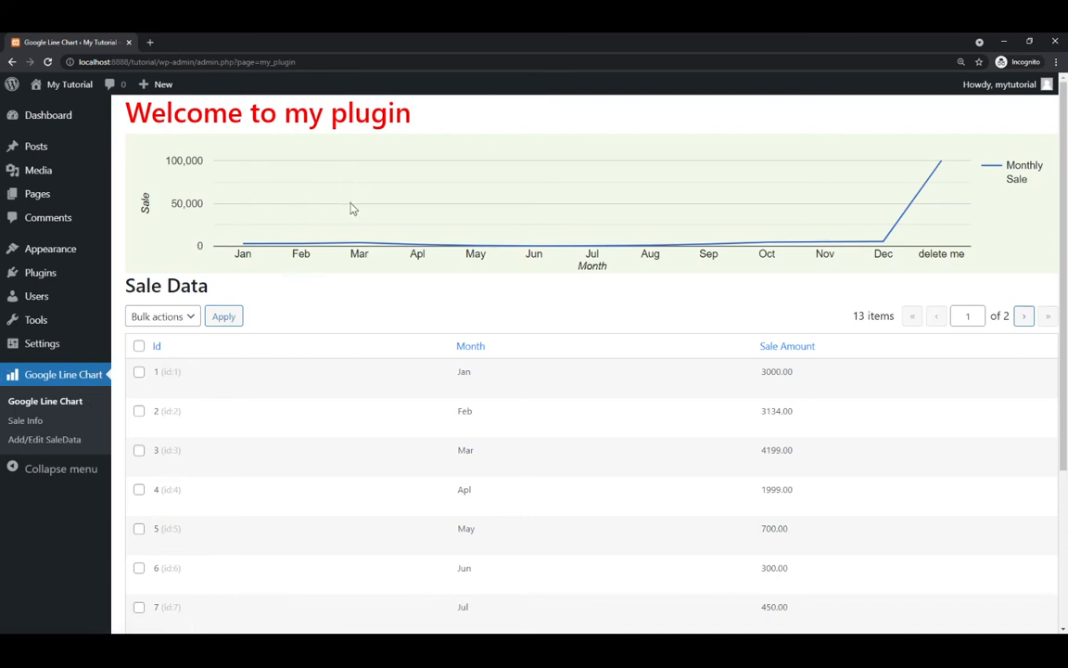
{"action": "mouse_move", "coordinate": [350, 419]}
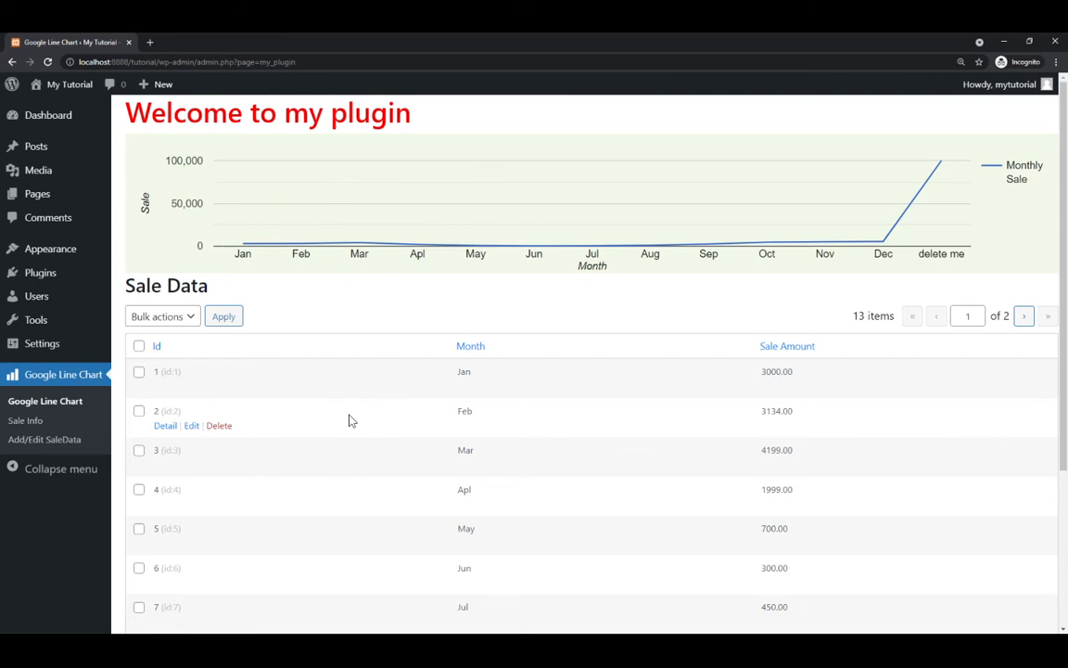
{"action": "mouse_move", "coordinate": [349, 410]}
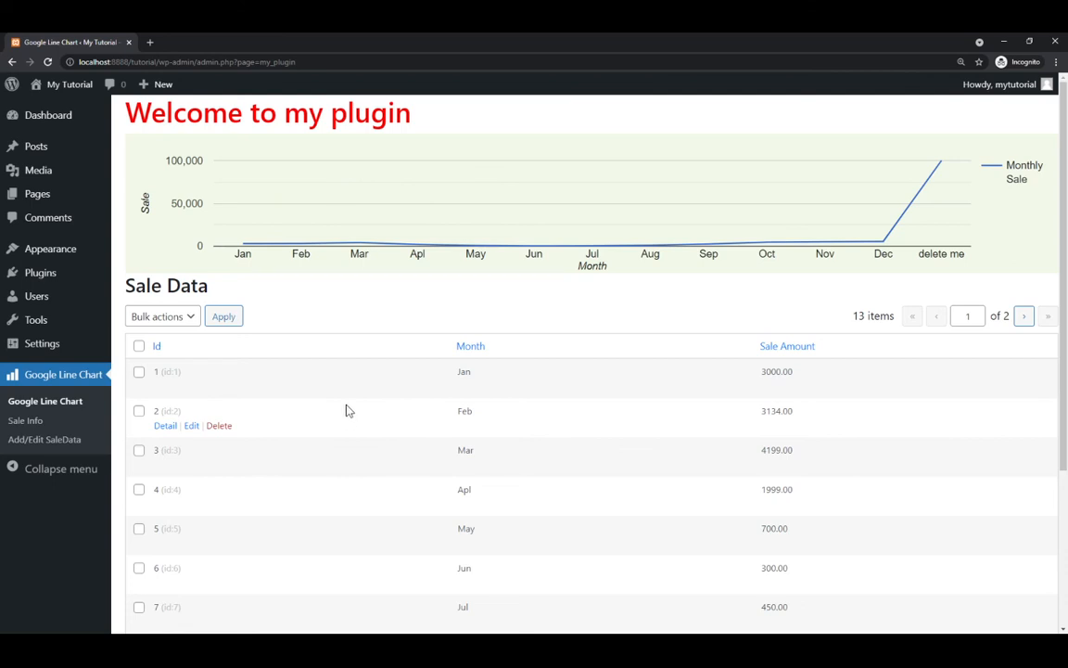
{"action": "mouse_move", "coordinate": [423, 405]}
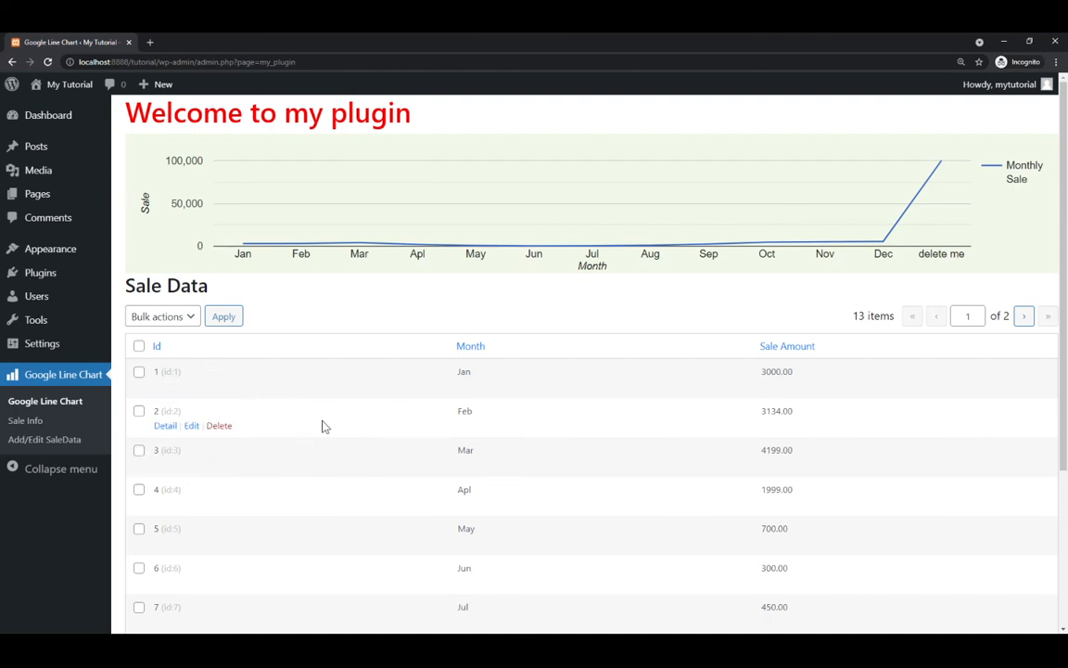
{"action": "mouse_move", "coordinate": [325, 425]}
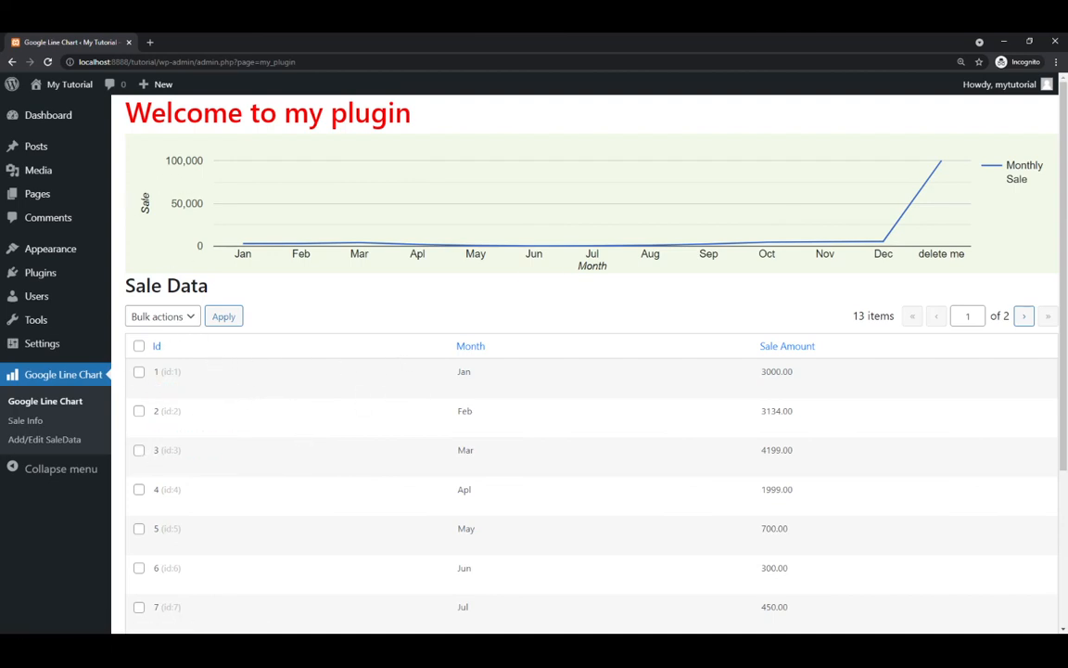